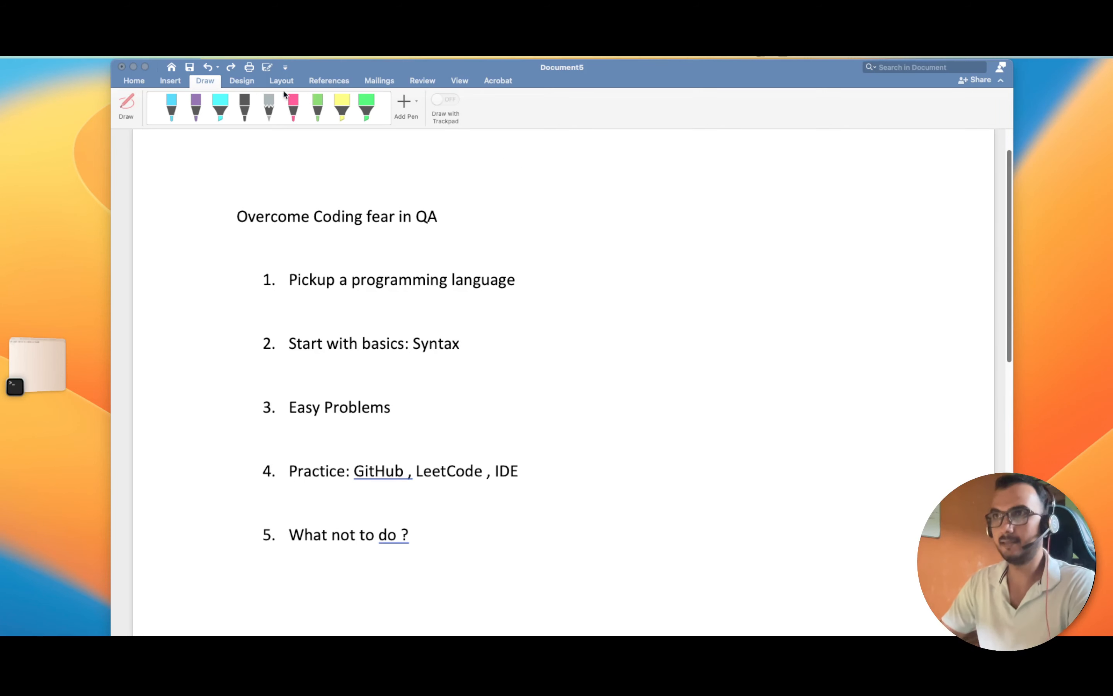
# Step: With the cyan pen, underline 'Coding fear in' within the title
pyautogui.click(170, 106)
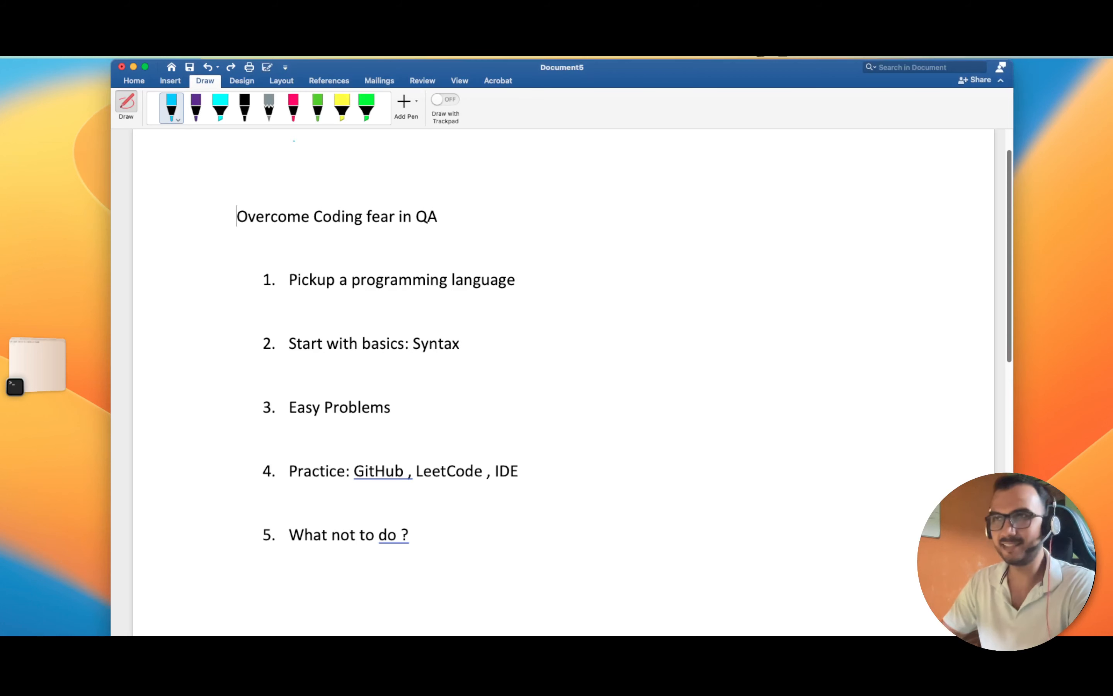
pyautogui.moveTo(318, 228); pyautogui.dragTo(408, 228)
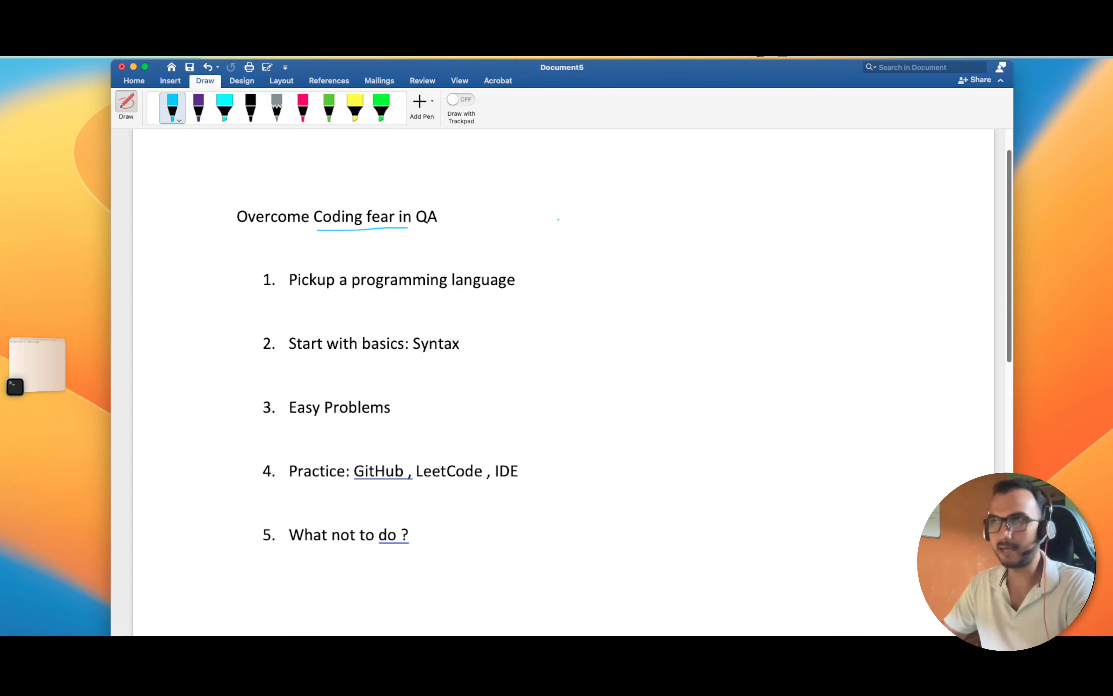
# Step: Write ': Practice' after the title and 'Avoid' with arrows above the word Coding
pyautogui.moveTo(466, 220); pyautogui.dragTo(483, 206)
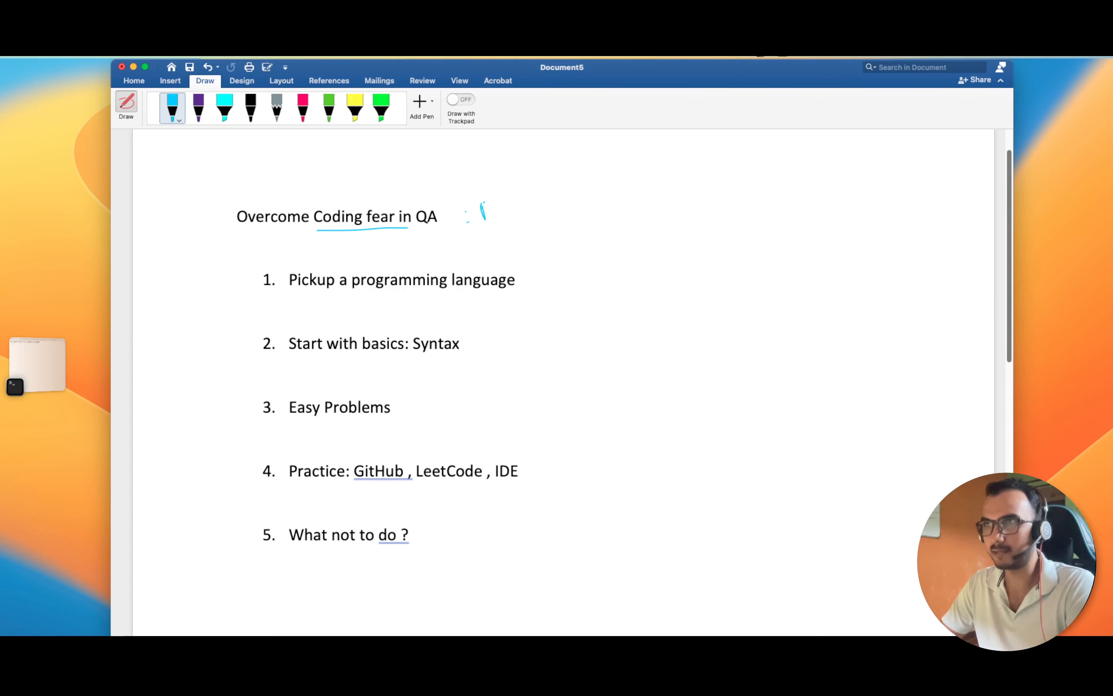
pyautogui.moveTo(468, 213); pyautogui.dragTo(540, 213)
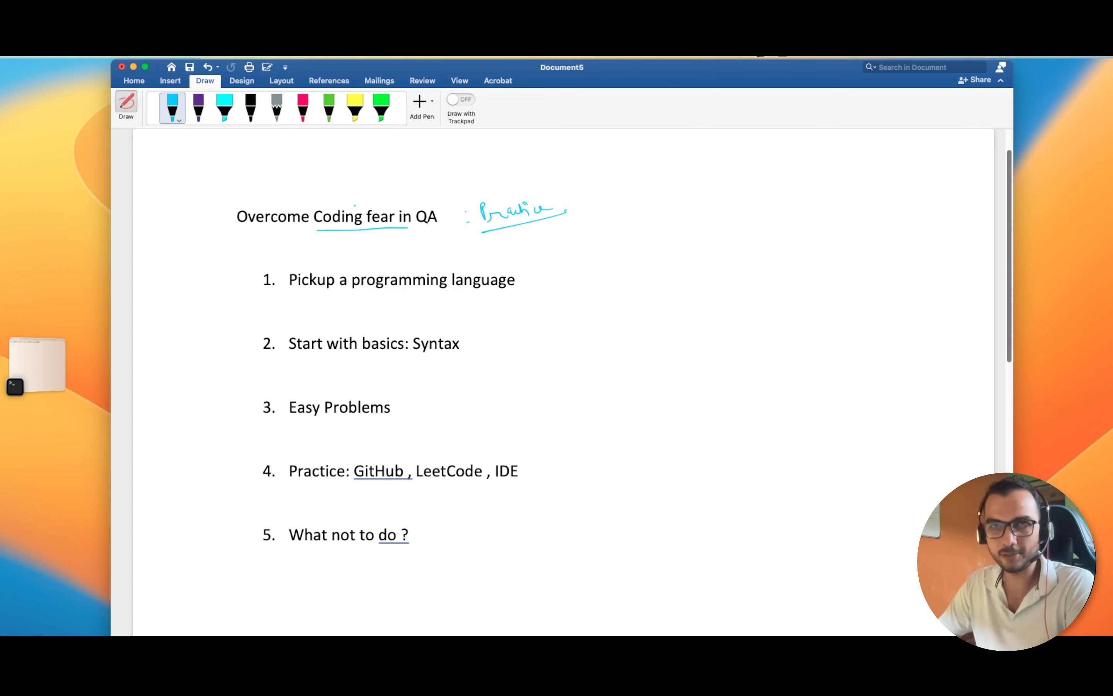
pyautogui.moveTo(341, 206); pyautogui.dragTo(384, 185)
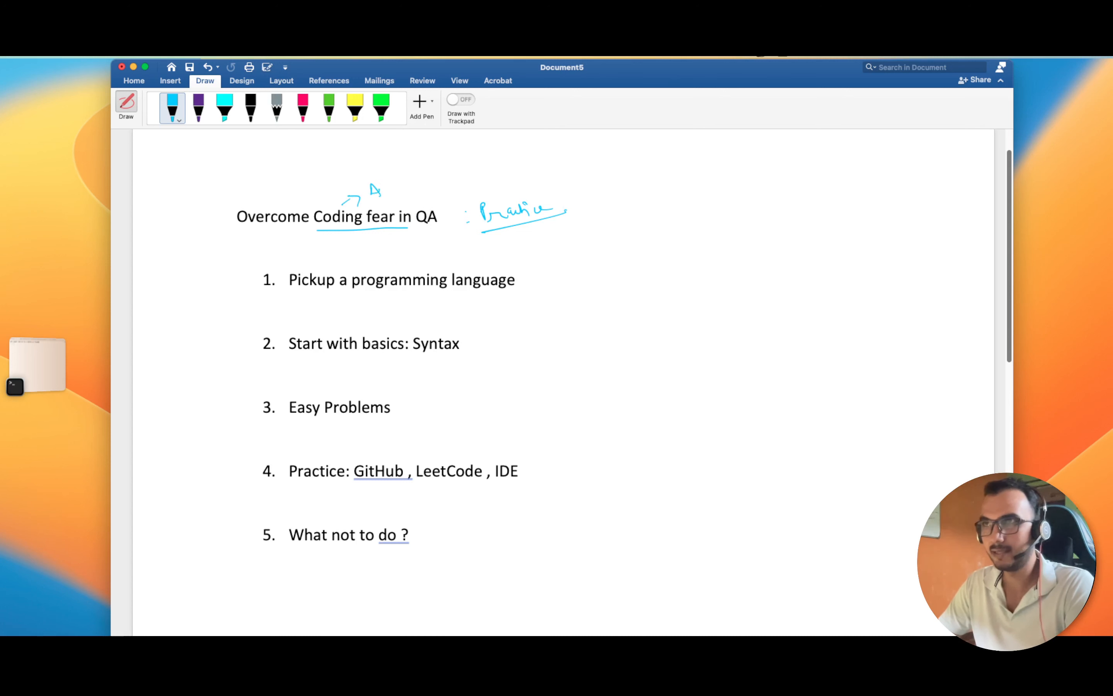
pyautogui.moveTo(370, 192); pyautogui.dragTo(433, 188)
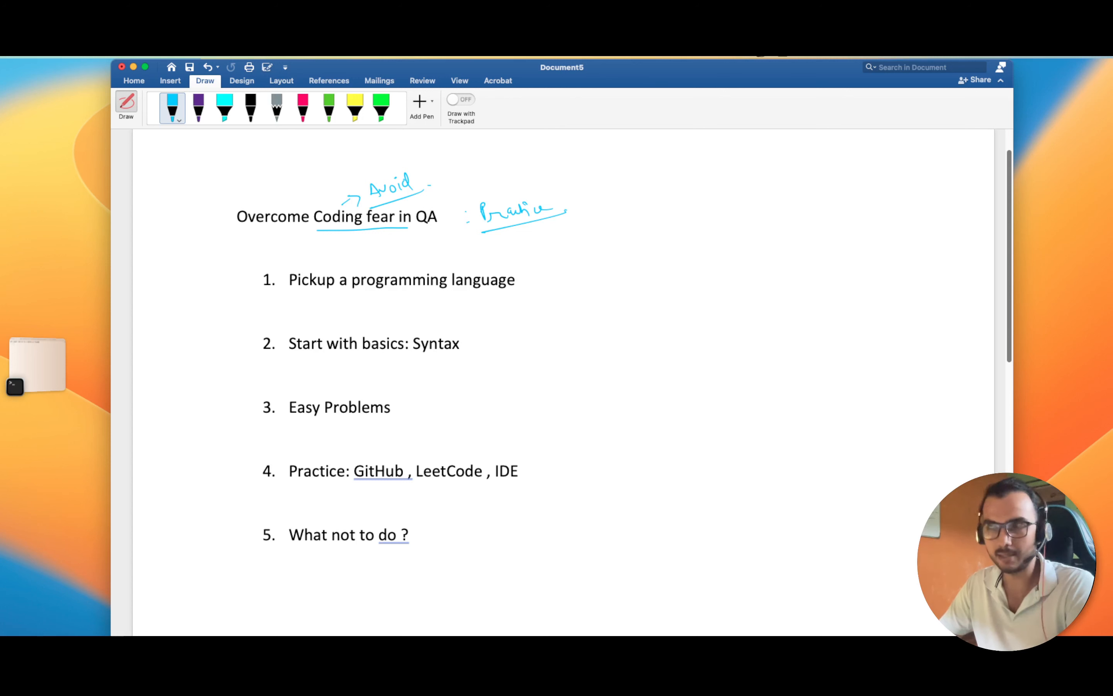
pyautogui.moveTo(426, 185); pyautogui.dragTo(458, 181)
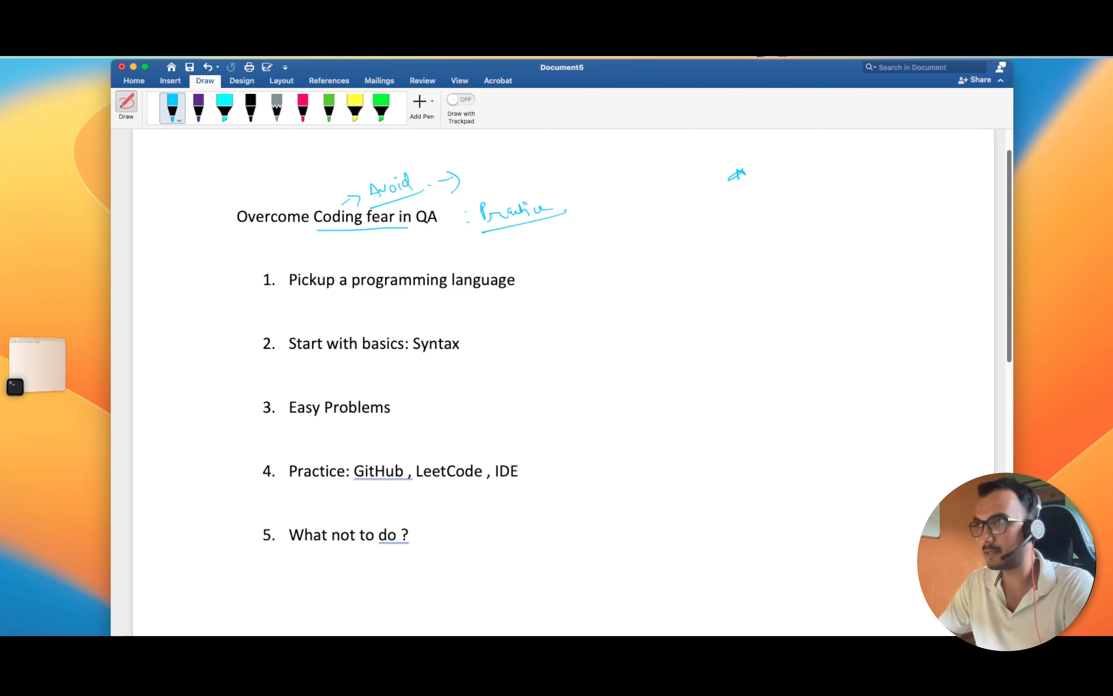
# Step: Write '* Interview' with '- Coding Round' and '- Technical (1/2 coding)' in the top-right margin
pyautogui.moveTo(739, 174); pyautogui.dragTo(810, 167)
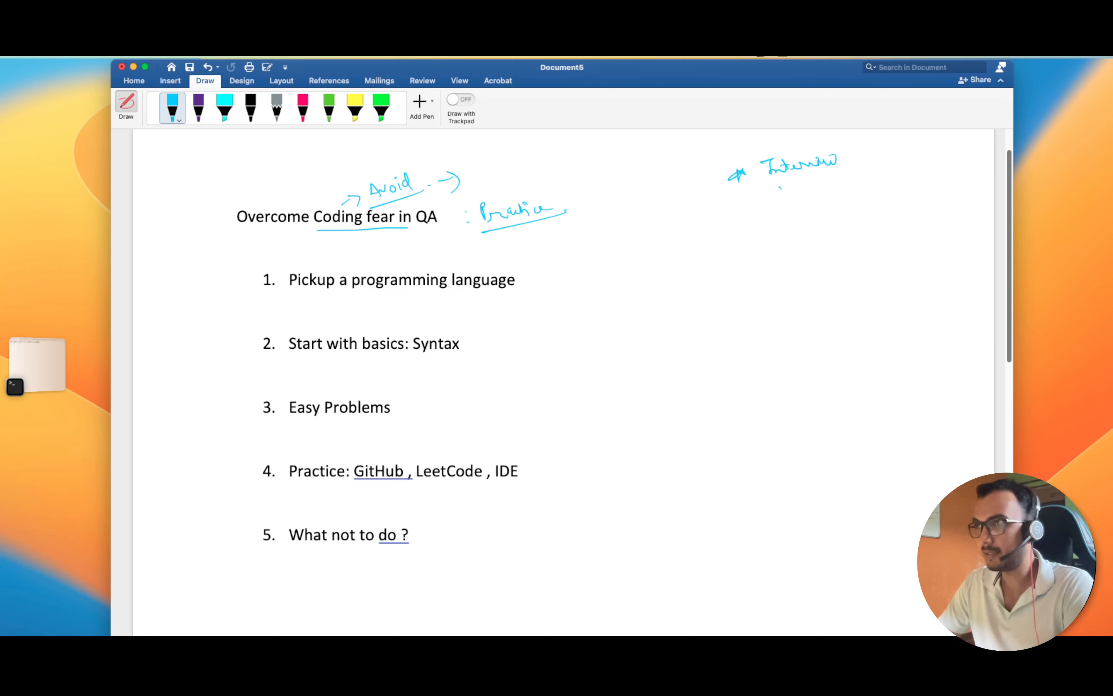
pyautogui.moveTo(774, 190); pyautogui.dragTo(839, 191)
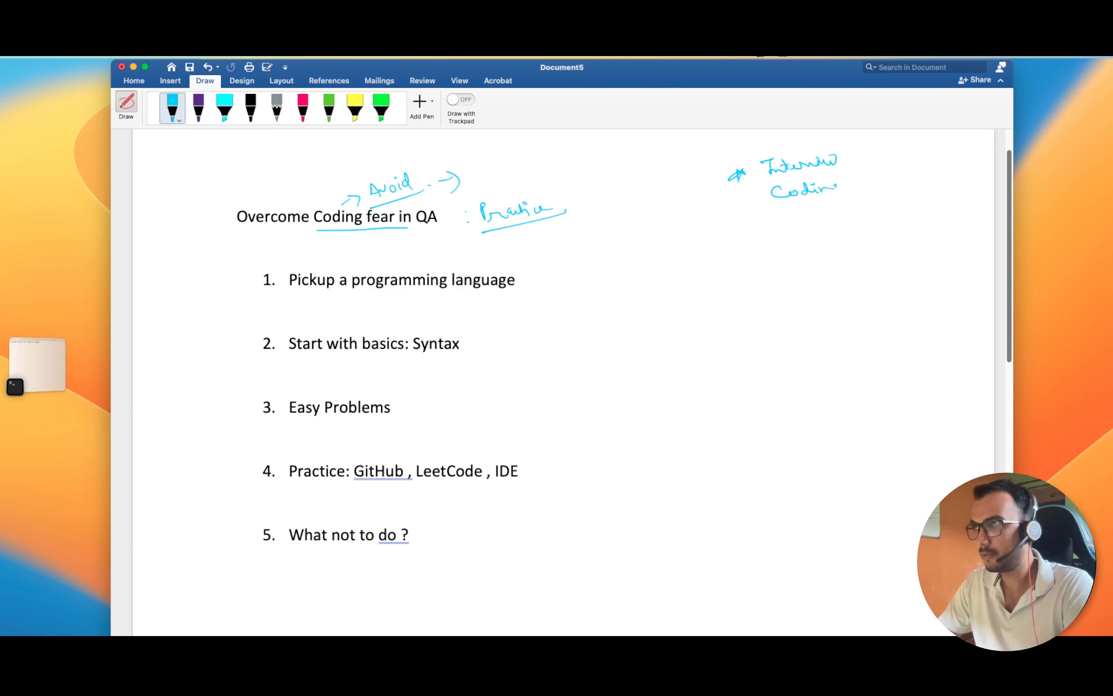
pyautogui.moveTo(845, 188); pyautogui.dragTo(917, 178)
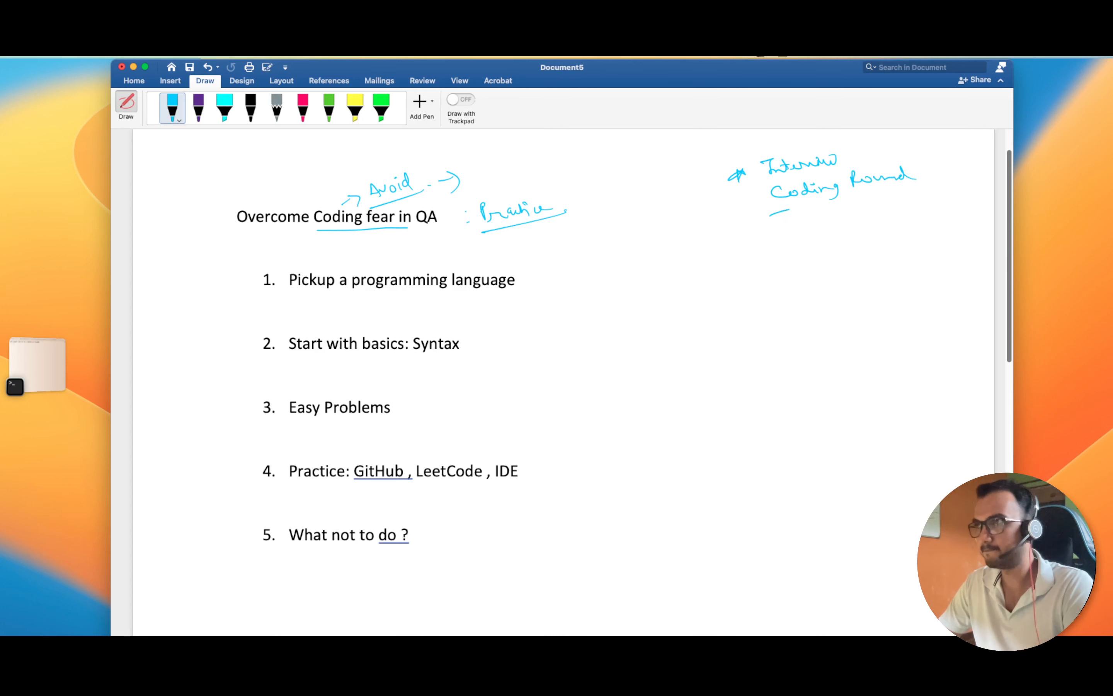
pyautogui.moveTo(785, 217); pyautogui.dragTo(834, 217)
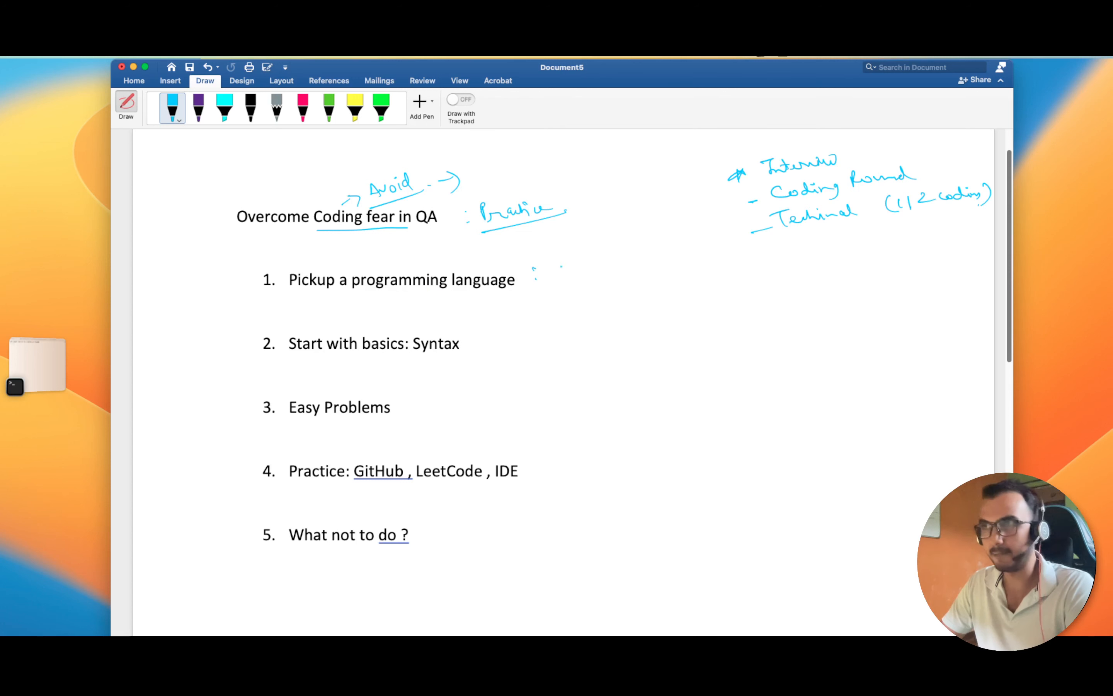
# Step: Write ': Java / Python' after item 1 and underline 'Syntax' in item 2
pyautogui.moveTo(551, 271); pyautogui.dragTo(593, 269)
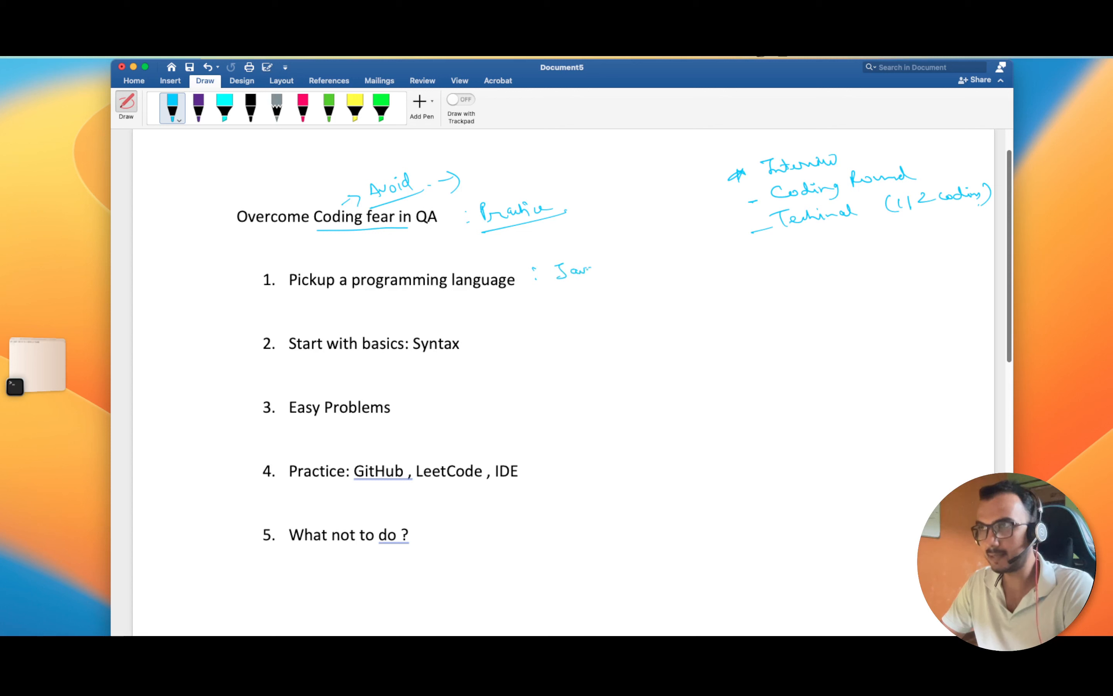
pyautogui.moveTo(550, 284); pyautogui.dragTo(618, 274)
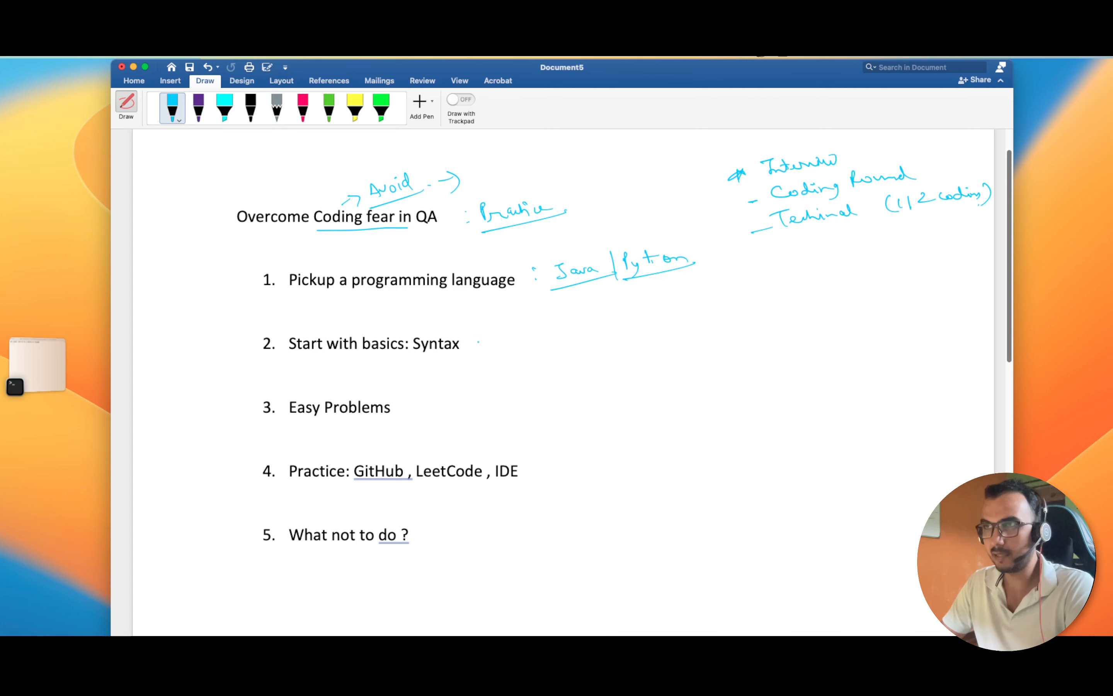
pyautogui.moveTo(415, 352); pyautogui.dragTo(490, 348)
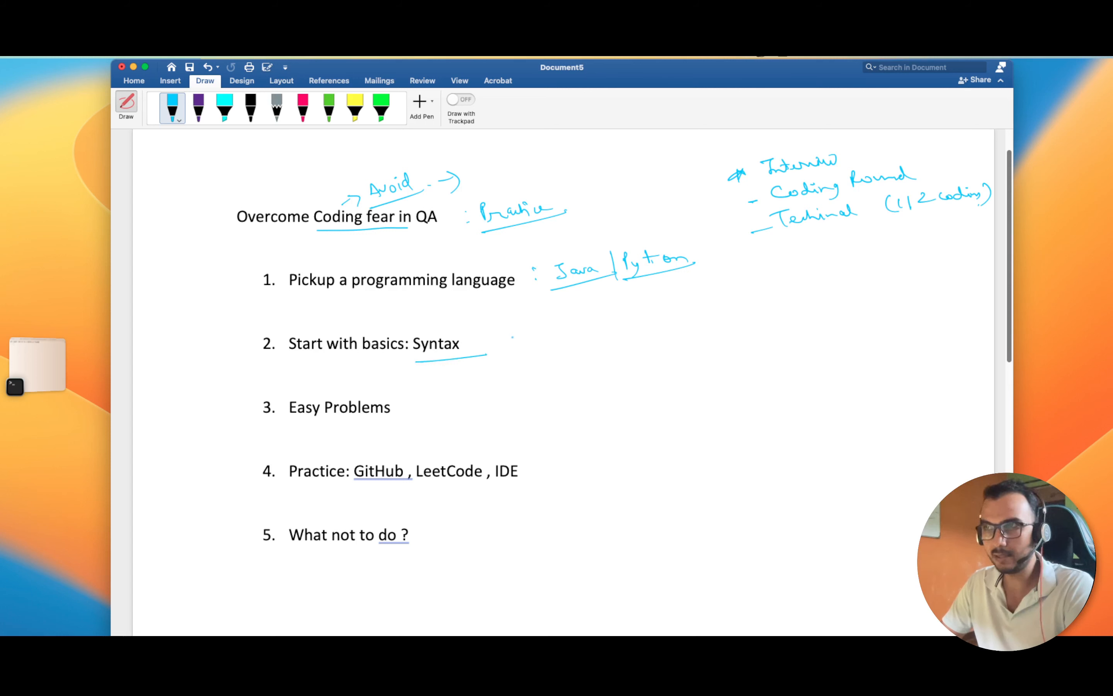
# Step: Write 'for, while logic will remain same' beside item 2
pyautogui.rightClick(518, 344)
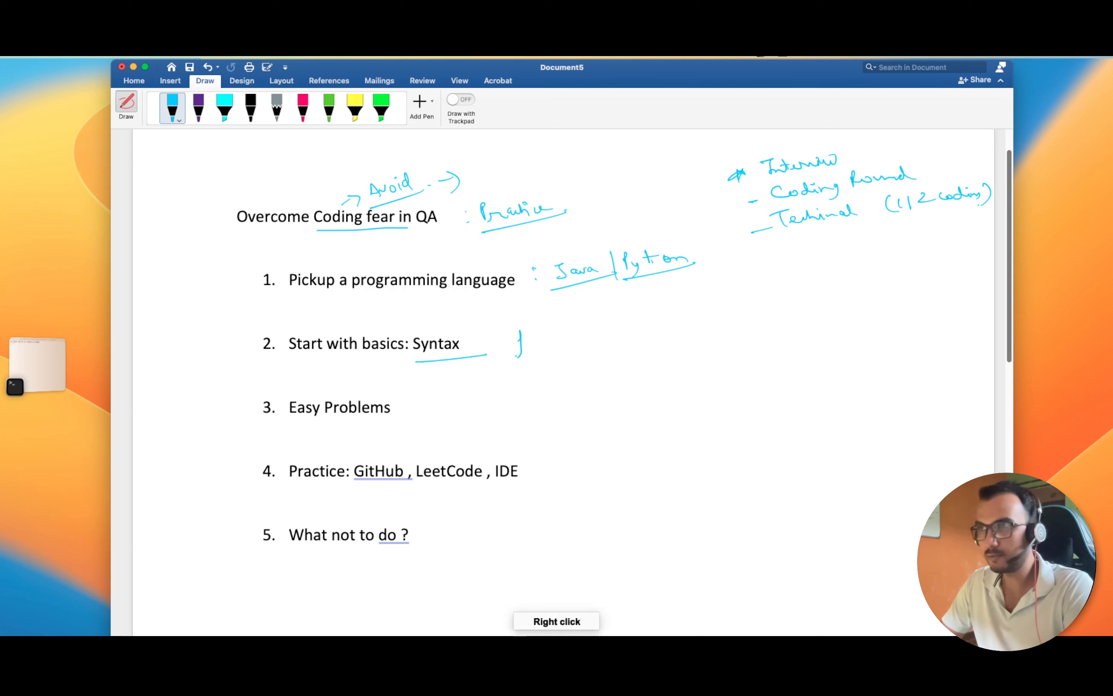
pyautogui.moveTo(518, 348); pyautogui.dragTo(561, 344)
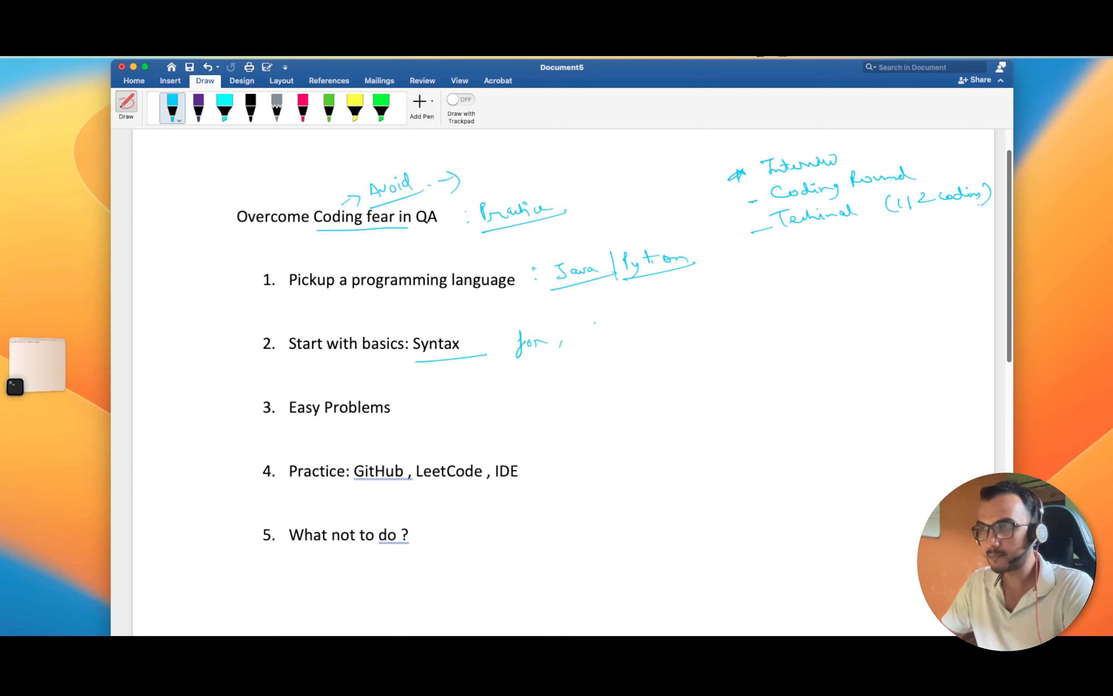
pyautogui.moveTo(561, 341); pyautogui.dragTo(604, 334)
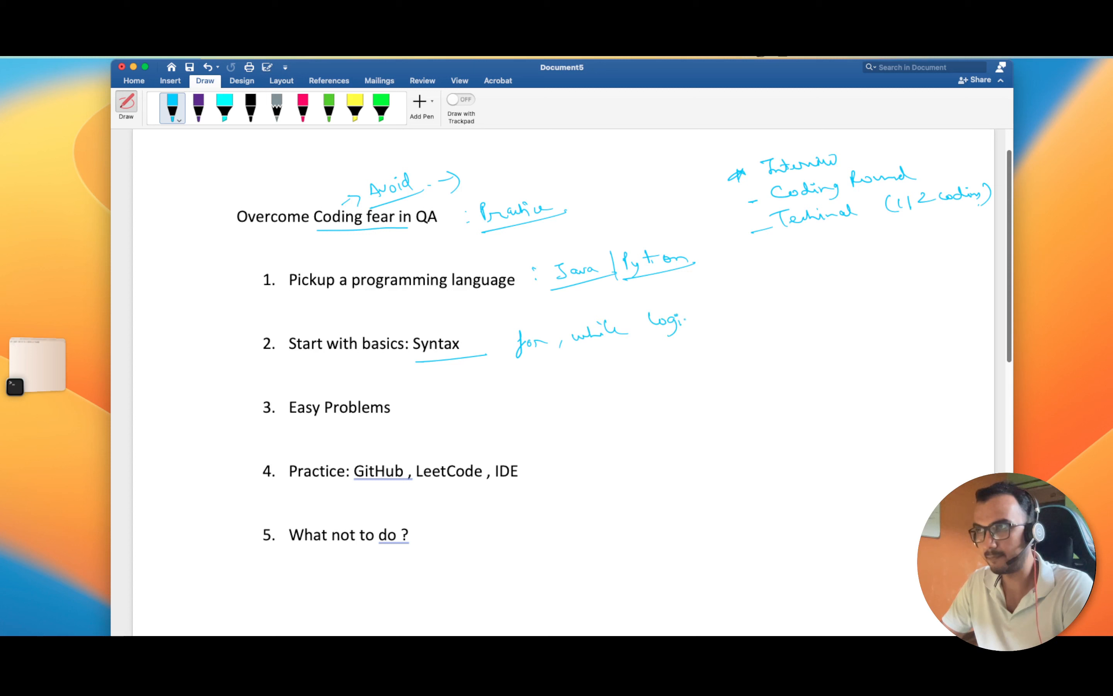
pyautogui.moveTo(692, 316); pyautogui.dragTo(752, 316)
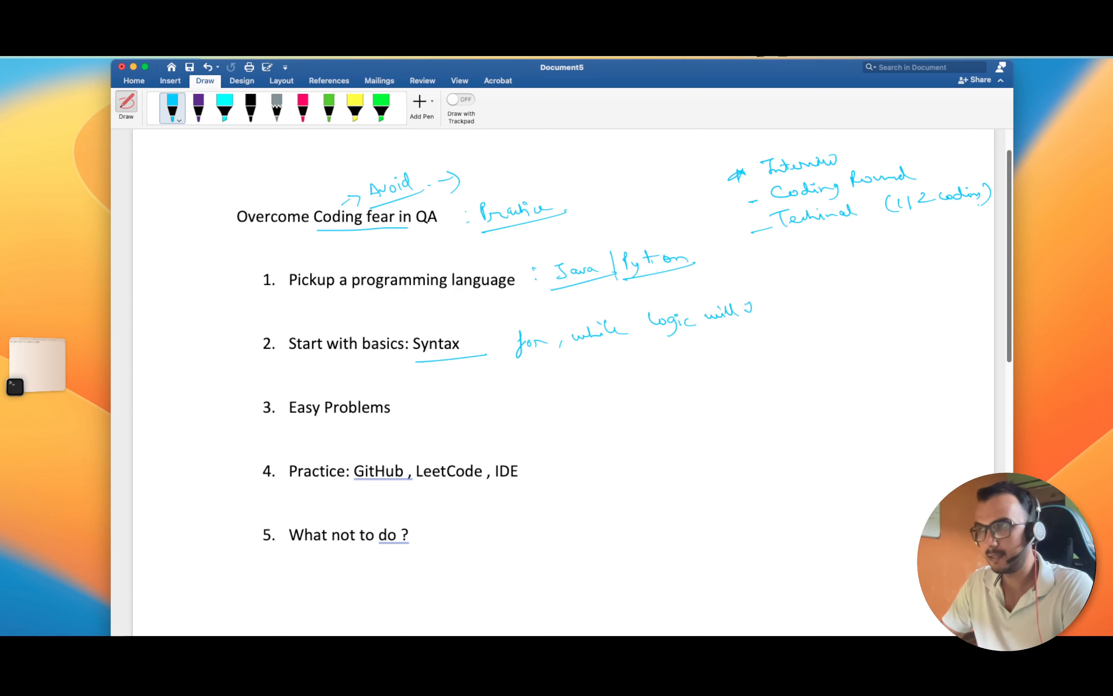
pyautogui.moveTo(743, 312); pyautogui.dragTo(802, 306)
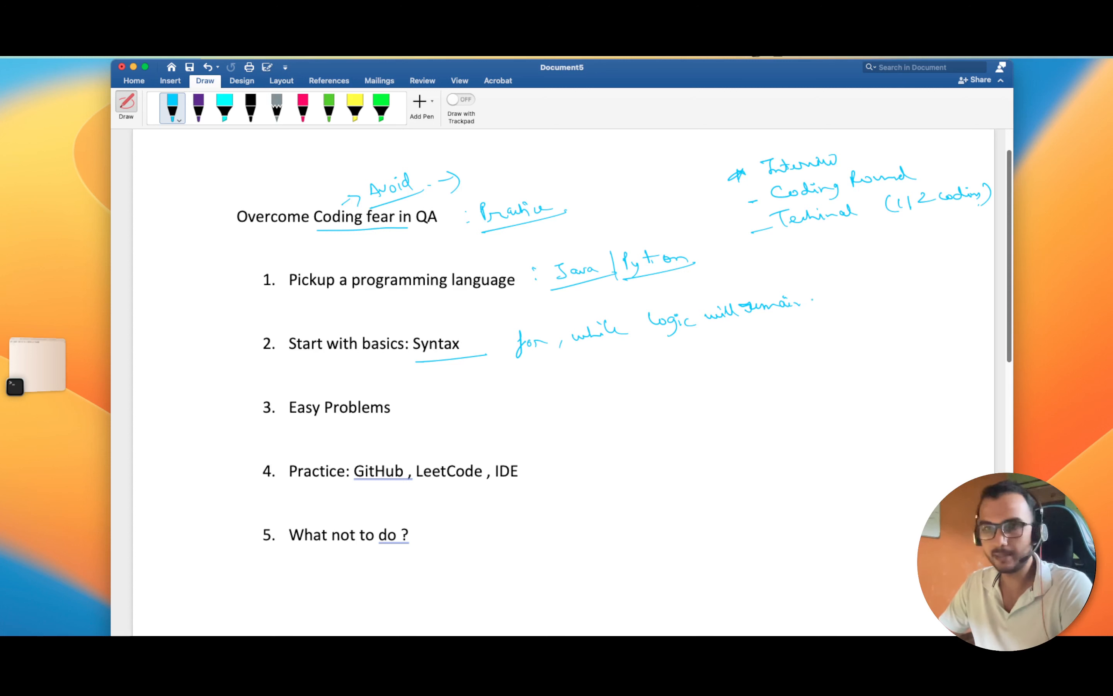
pyautogui.moveTo(805, 298); pyautogui.dragTo(866, 295)
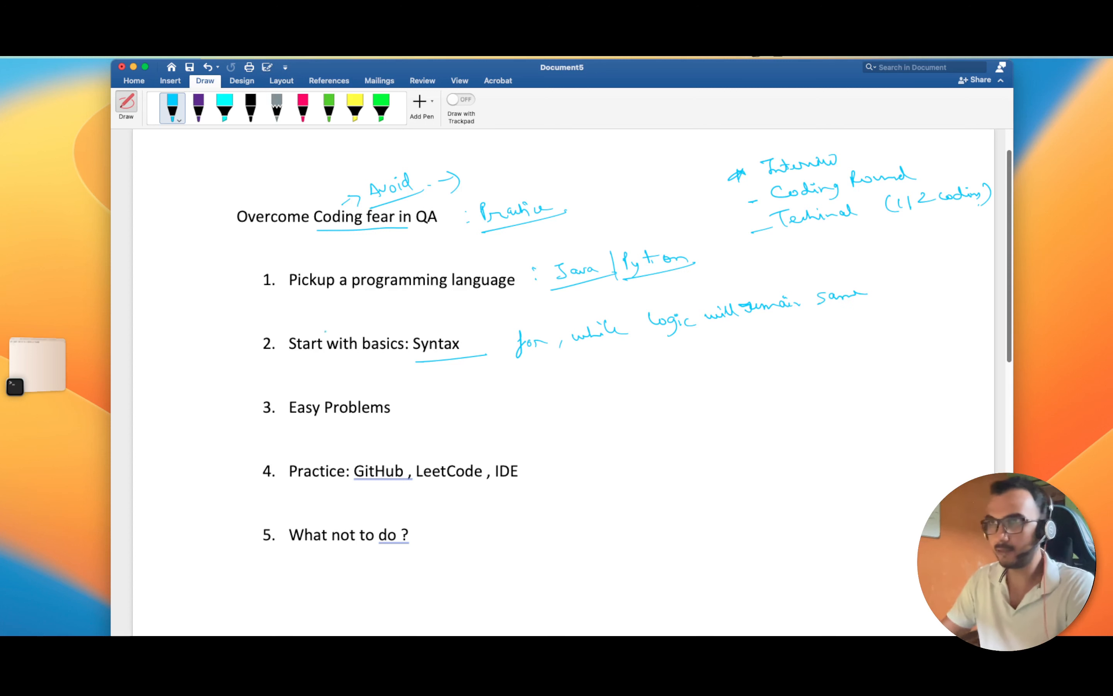
pyautogui.moveTo(248, 343)
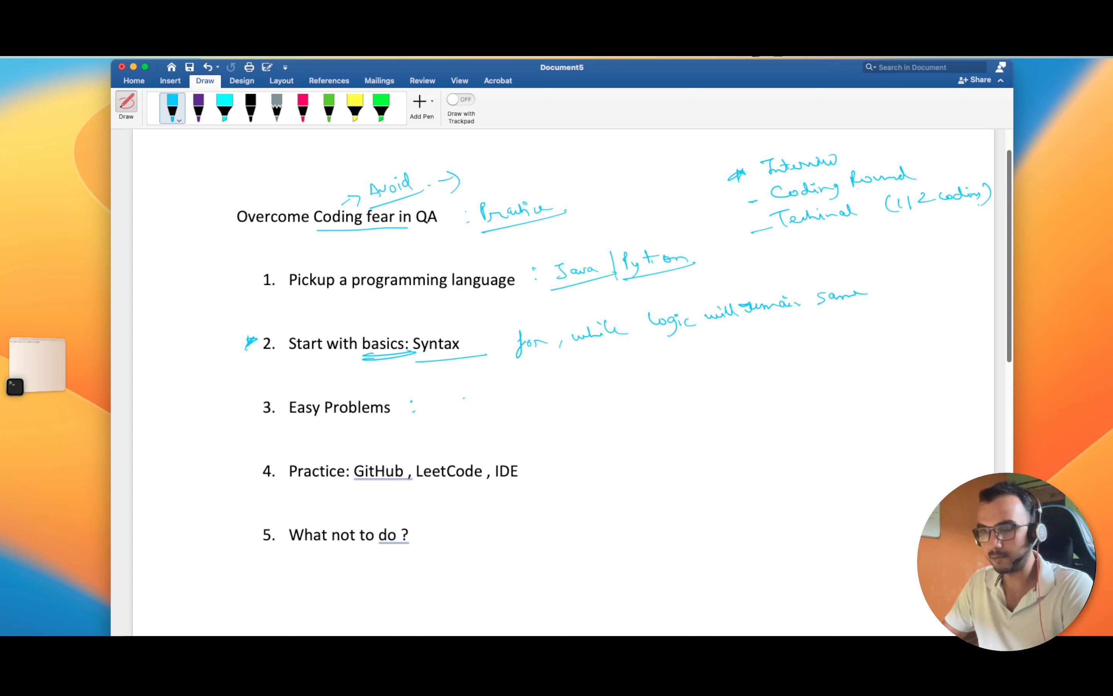
# Step: Write ': abc → cba, More complex' beside item 3, then pick the pink pen
pyautogui.moveTo(455, 402); pyautogui.dragTo(504, 401)
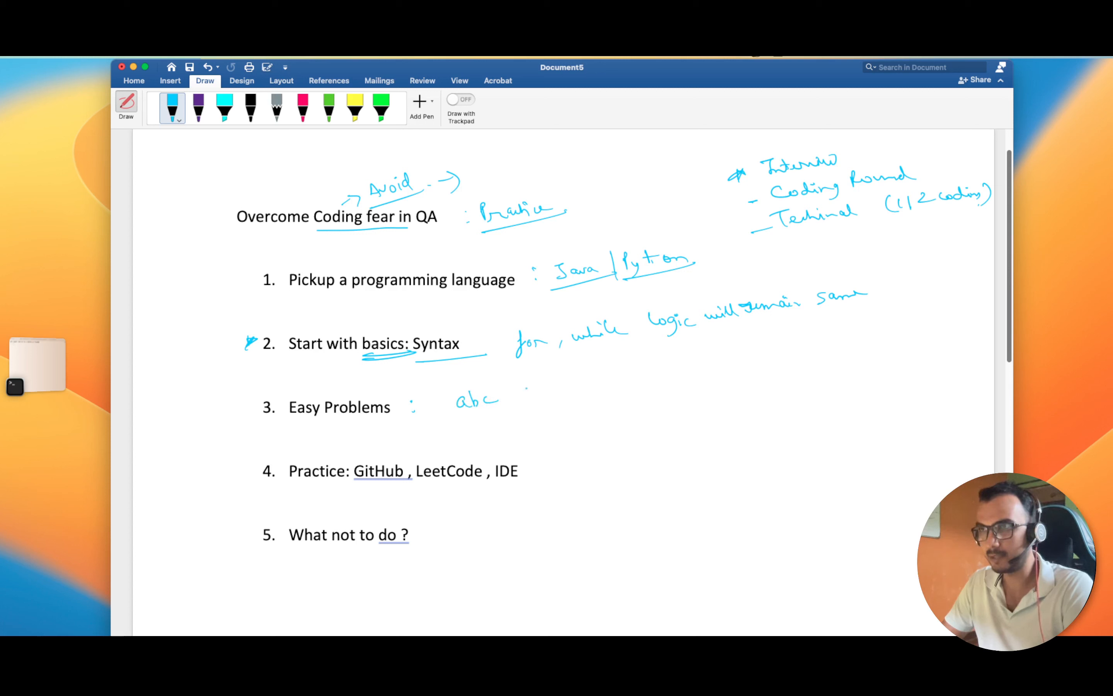
pyautogui.moveTo(511, 387); pyautogui.dragTo(611, 388)
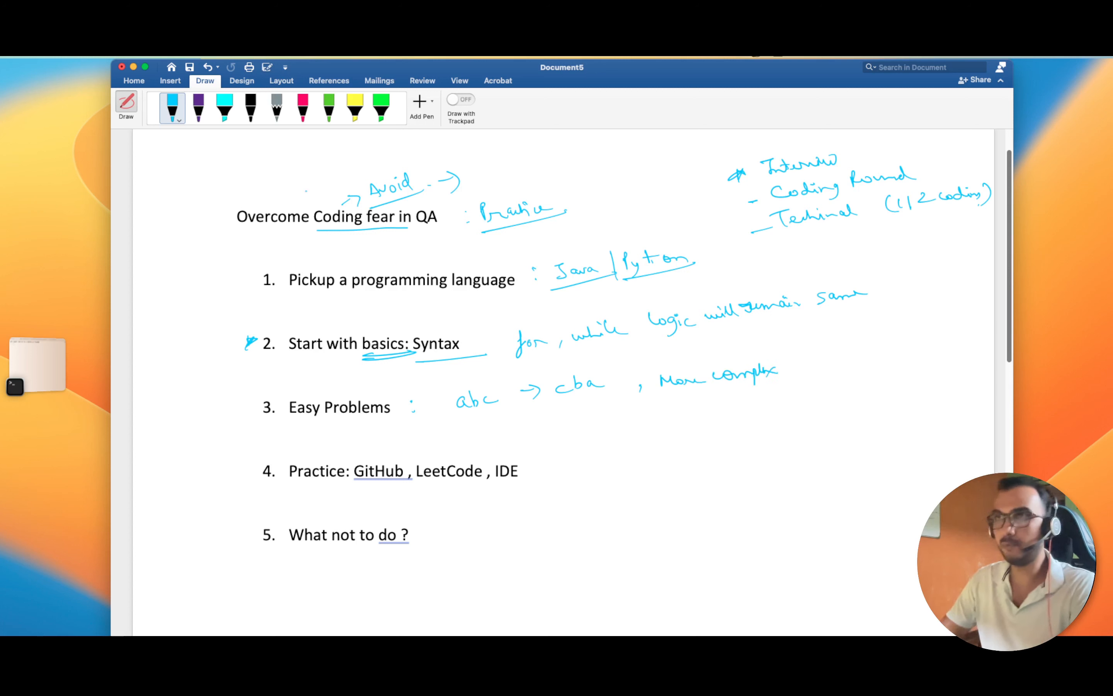
pyautogui.click(301, 108)
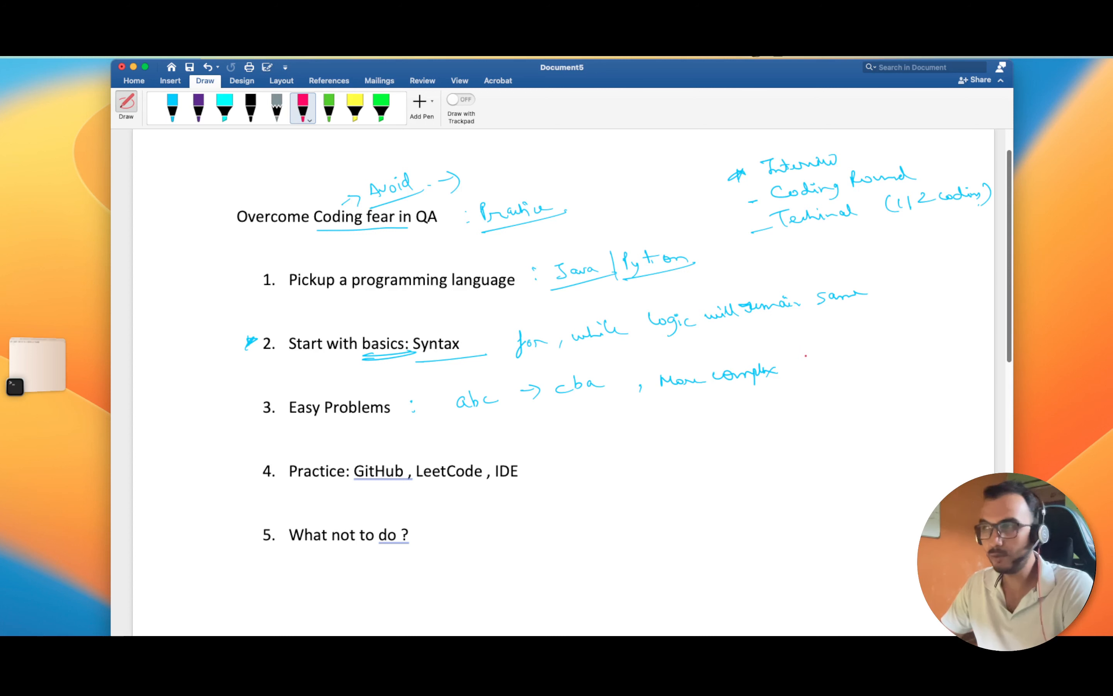
# Step: Write '→ Challenge' with the weekly plan (10 Easy, 5+2, 5+5) and underline LeetCode in pink
pyautogui.moveTo(795, 359); pyautogui.dragTo(845, 354)
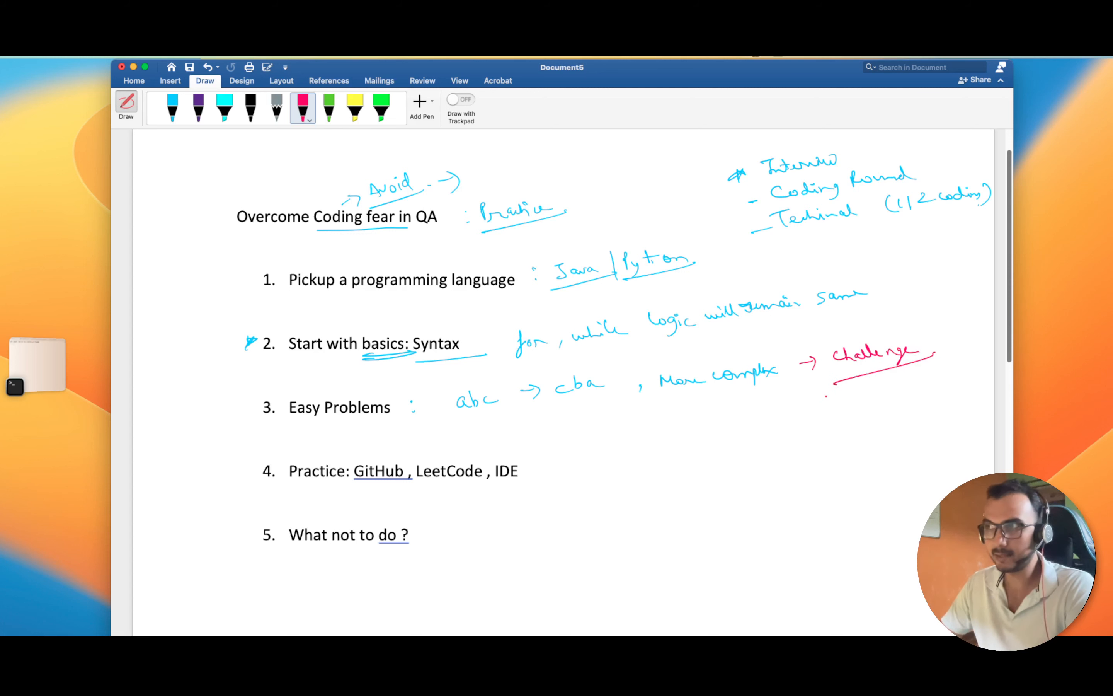
pyautogui.moveTo(781, 415); pyautogui.dragTo(827, 405)
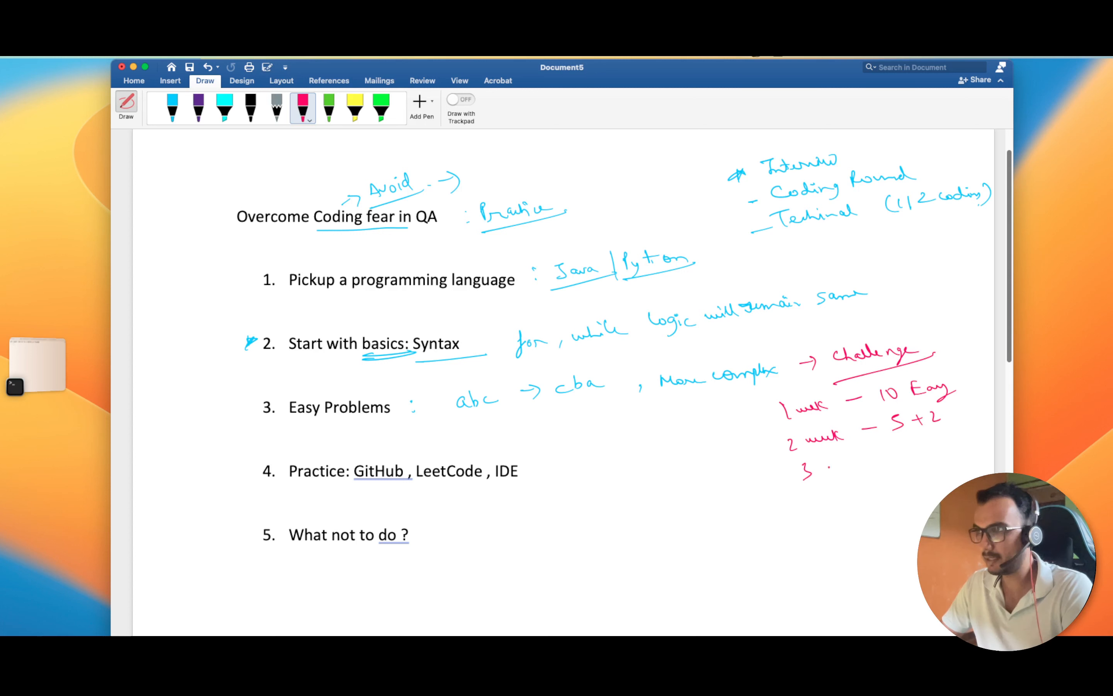
pyautogui.moveTo(830, 468); pyautogui.dragTo(859, 461)
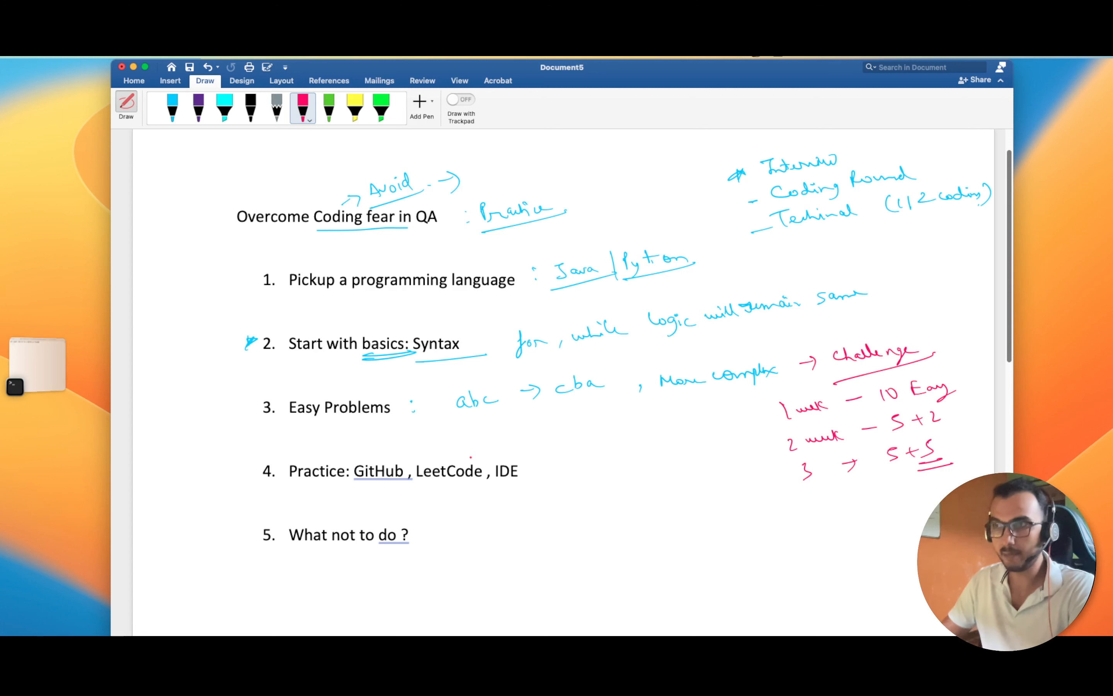
pyautogui.moveTo(422, 485); pyautogui.dragTo(477, 484)
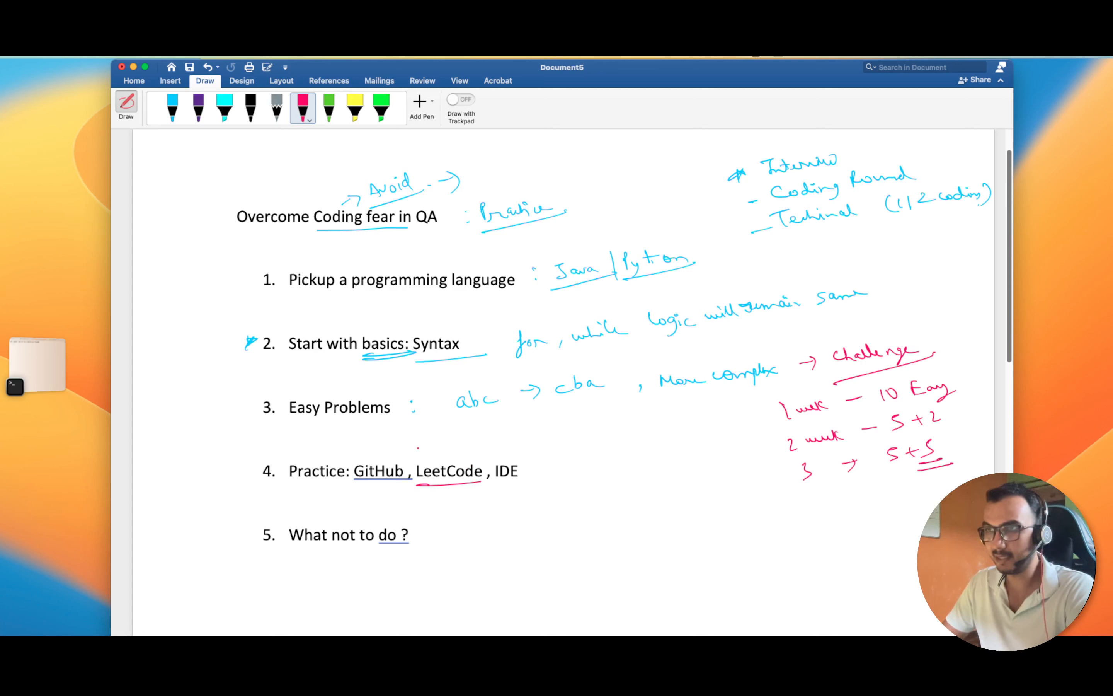
# Step: Note 'Easy, Avg/Med, Tough' with Avg/Med circled, underline GitHub with a starred arrow, and write 'Regular Practice'
pyautogui.moveTo(412, 451); pyautogui.dragTo(458, 451)
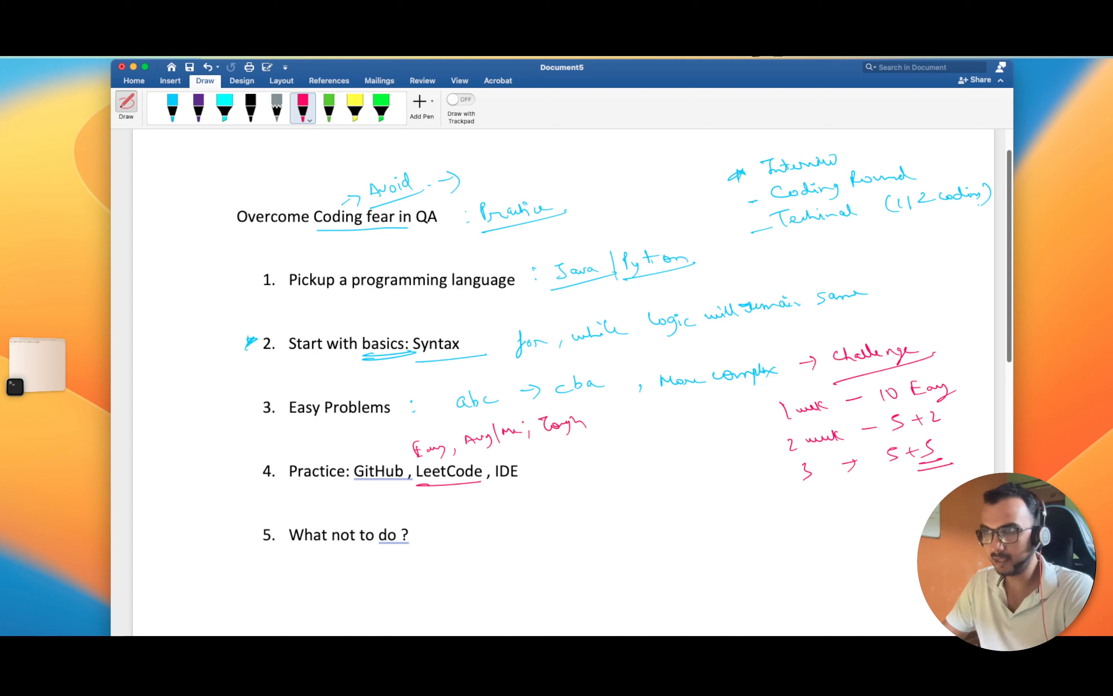
pyautogui.moveTo(468, 426); pyautogui.dragTo(525, 437)
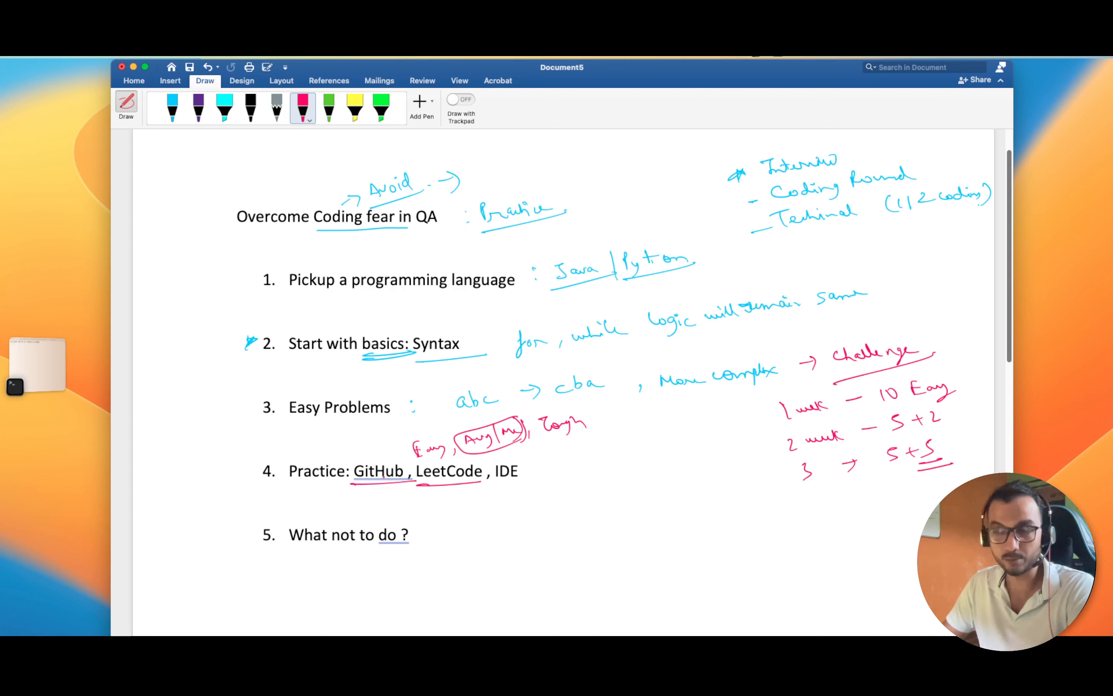
pyautogui.moveTo(366, 482); pyautogui.dragTo(397, 504)
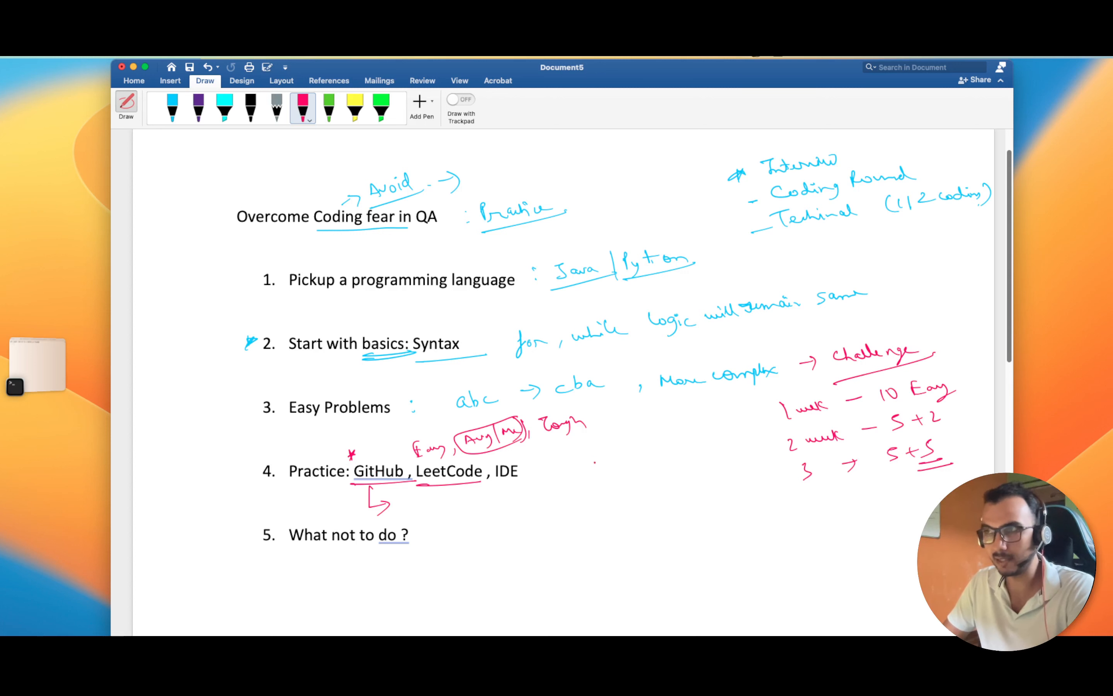
pyautogui.moveTo(593, 465); pyautogui.dragTo(646, 465)
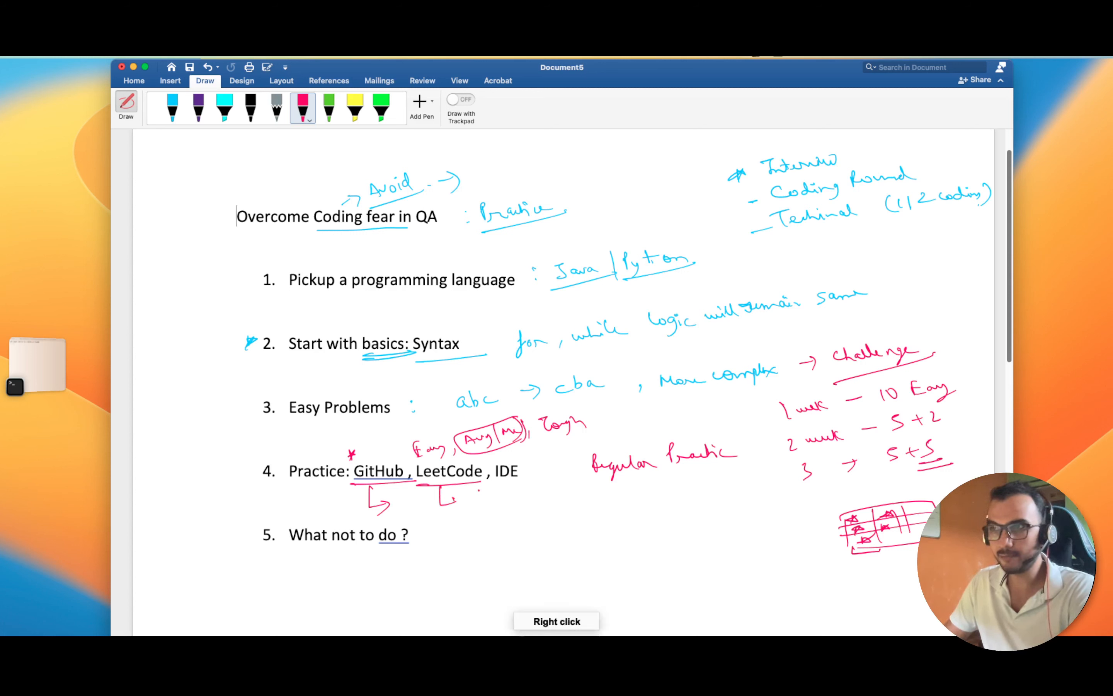
# Step: Write an underlined 'Solution' under LeetCode with '2-3 month' beside it
pyautogui.moveTo(465, 501); pyautogui.dragTo(486, 508)
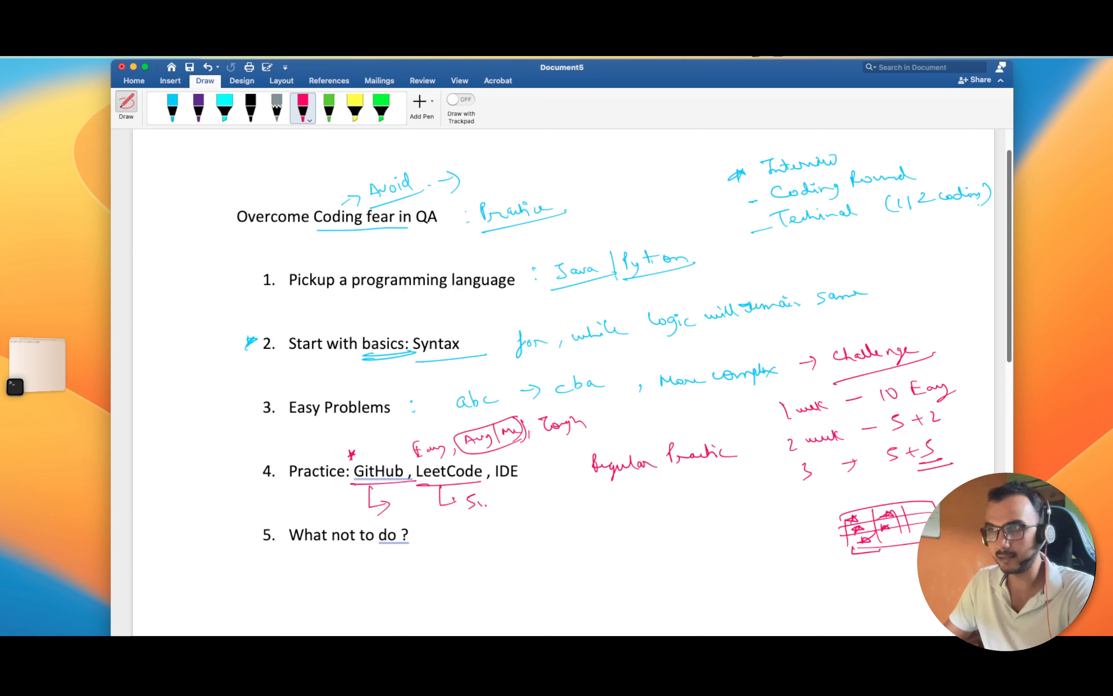
pyautogui.moveTo(462, 500); pyautogui.dragTo(526, 504)
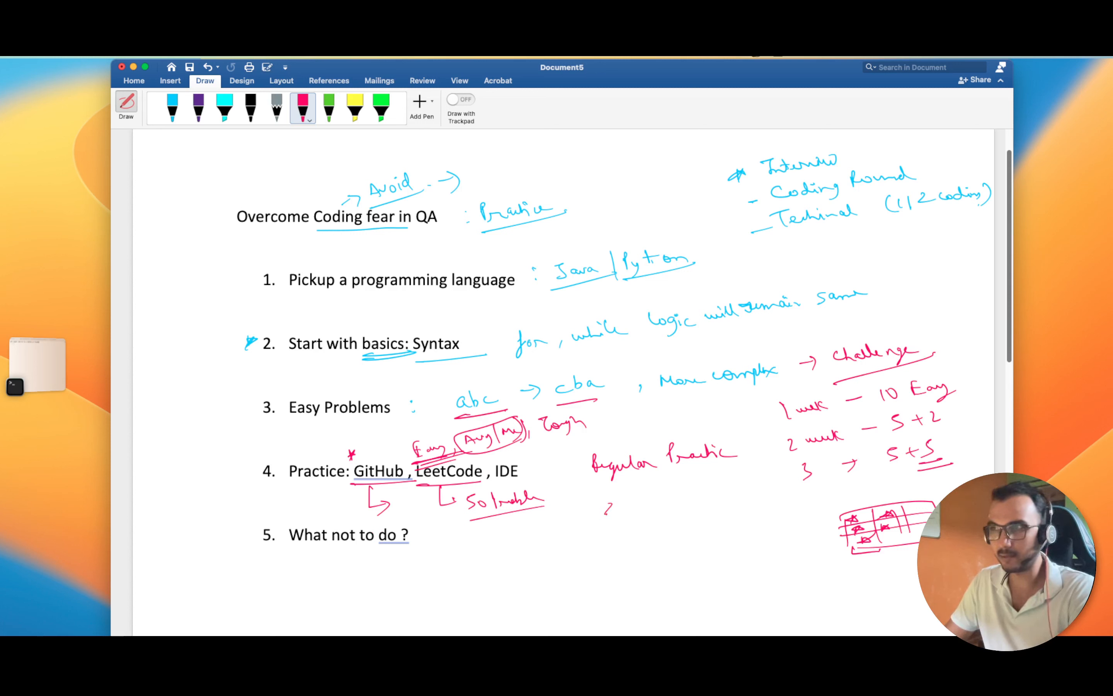
pyautogui.moveTo(611, 504); pyautogui.dragTo(717, 504)
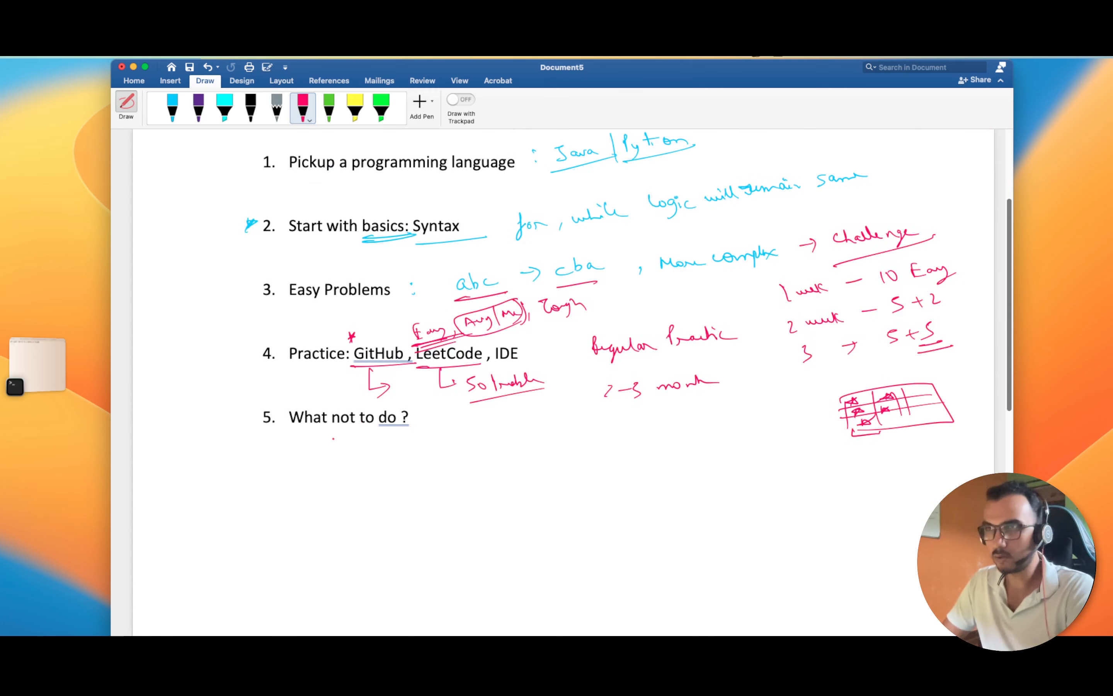
# Step: Underline 'What not to do' and write point 1 'Hurry → Never' in pink
pyautogui.moveTo(331, 435); pyautogui.dragTo(426, 461)
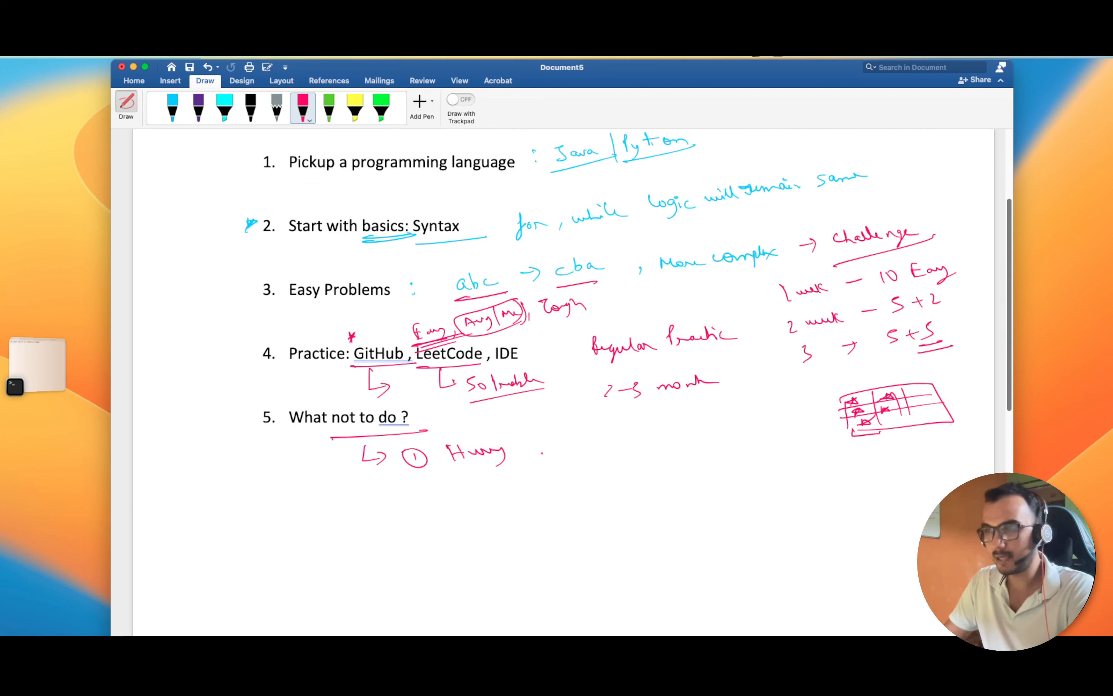
pyautogui.moveTo(525, 451); pyautogui.dragTo(583, 444)
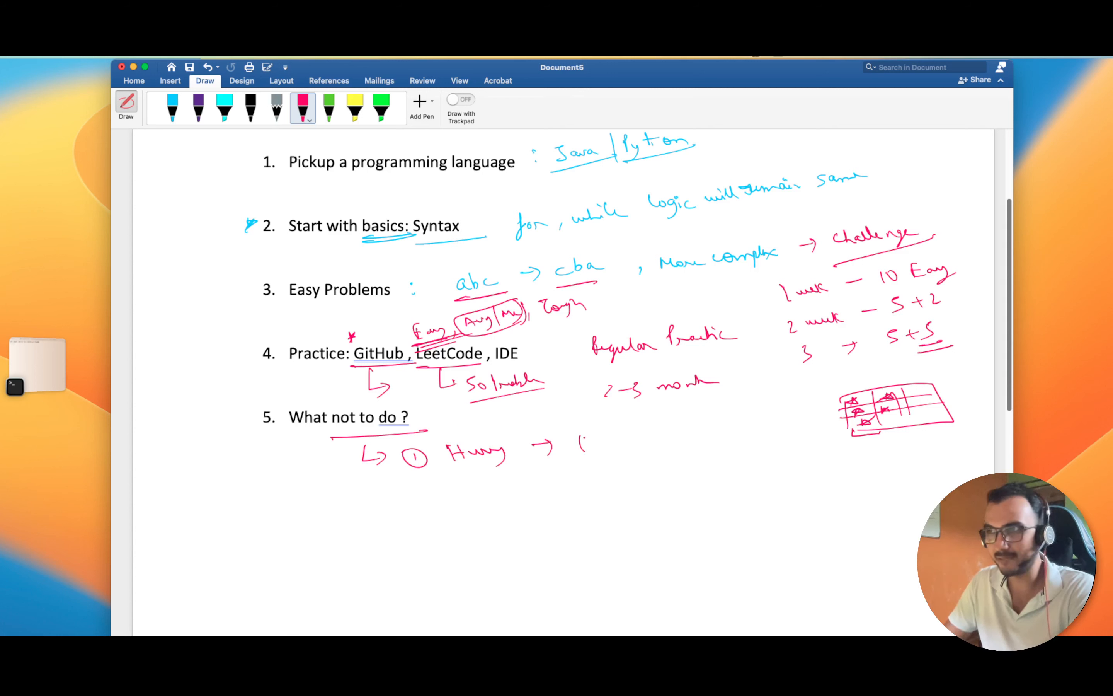
pyautogui.moveTo(578, 450); pyautogui.dragTo(635, 437)
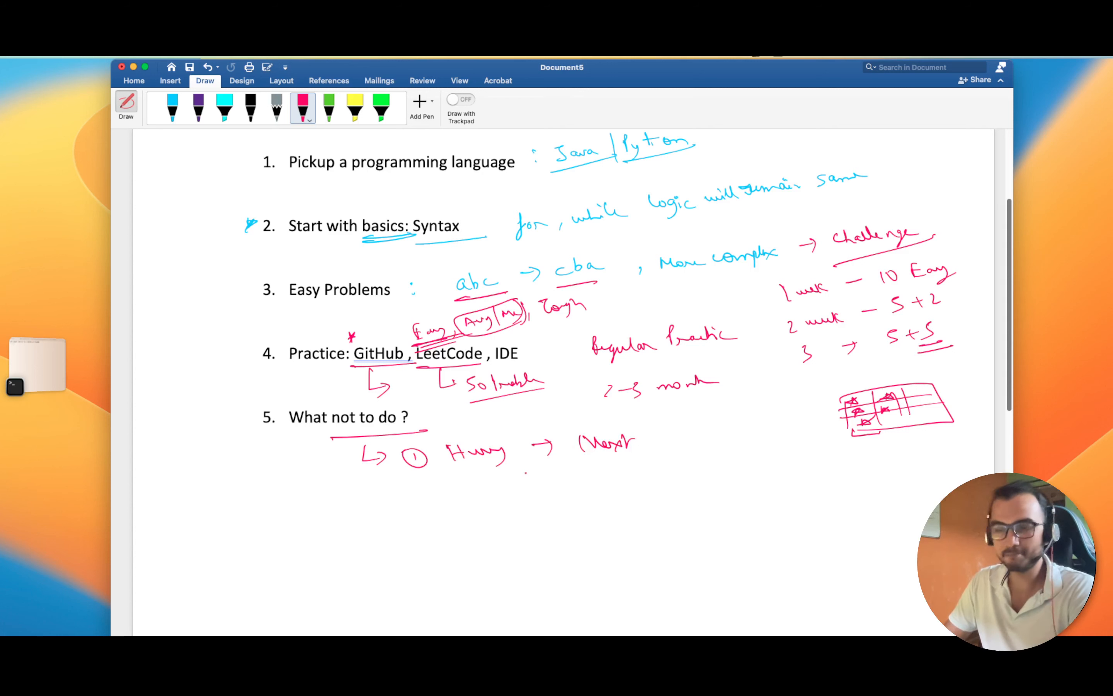
# Step: Write point 2 'Don't remember things → Logic' and a 'HashMap' note
pyautogui.moveTo(415, 493); pyautogui.dragTo(433, 504)
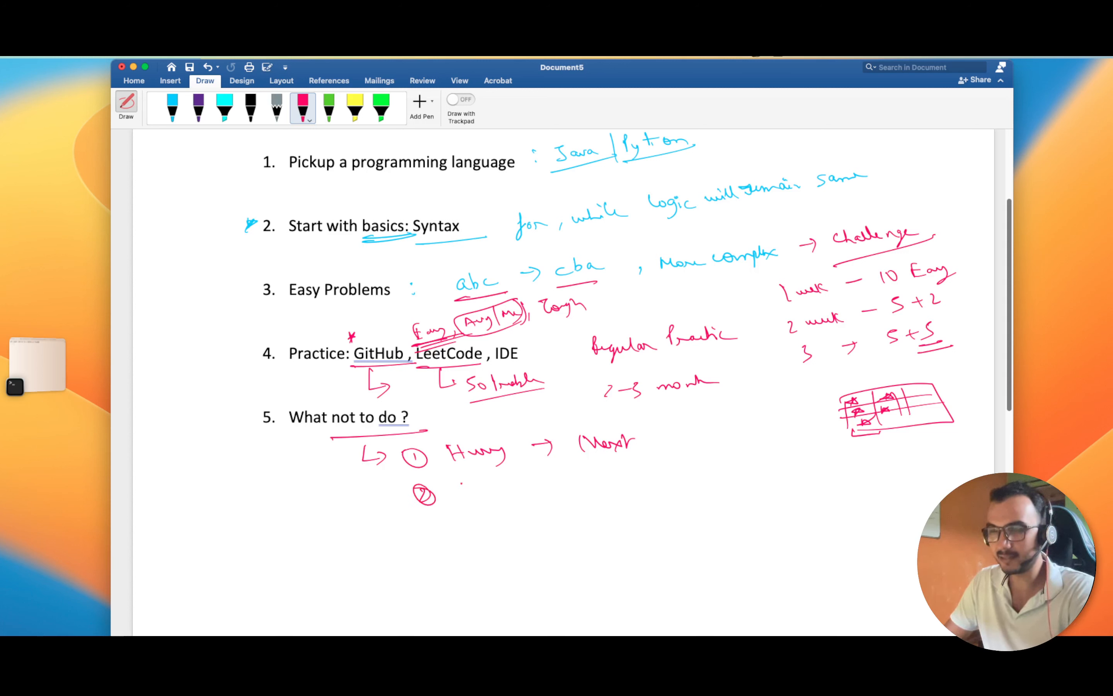
pyautogui.moveTo(454, 490); pyautogui.dragTo(508, 490)
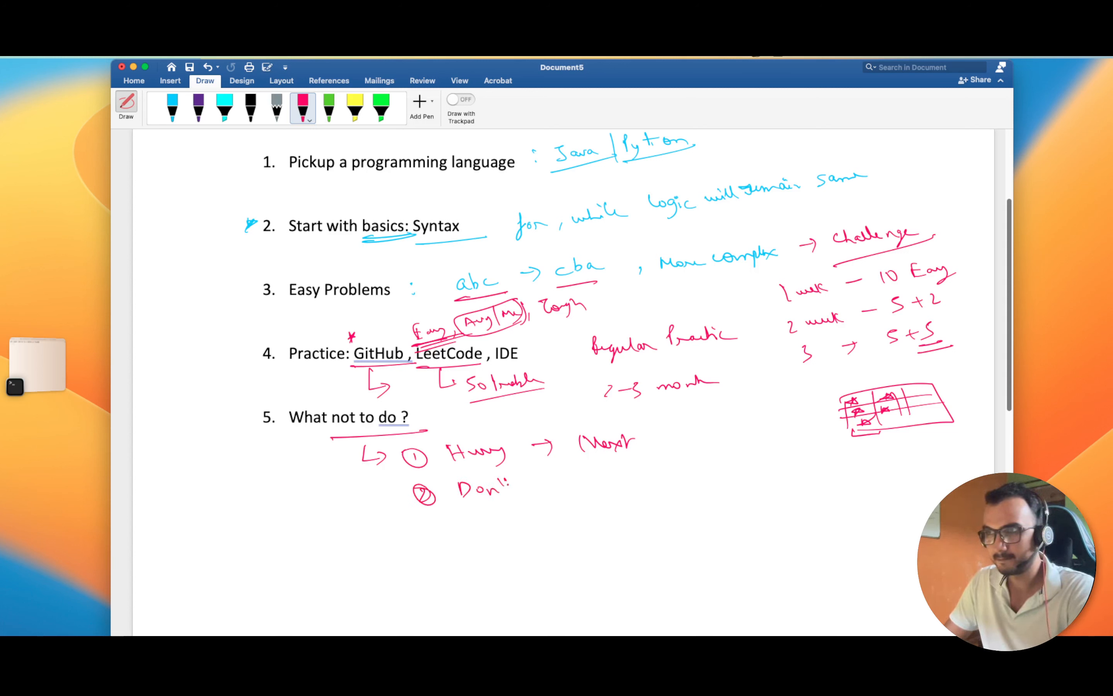
pyautogui.moveTo(515, 487); pyautogui.dragTo(604, 486)
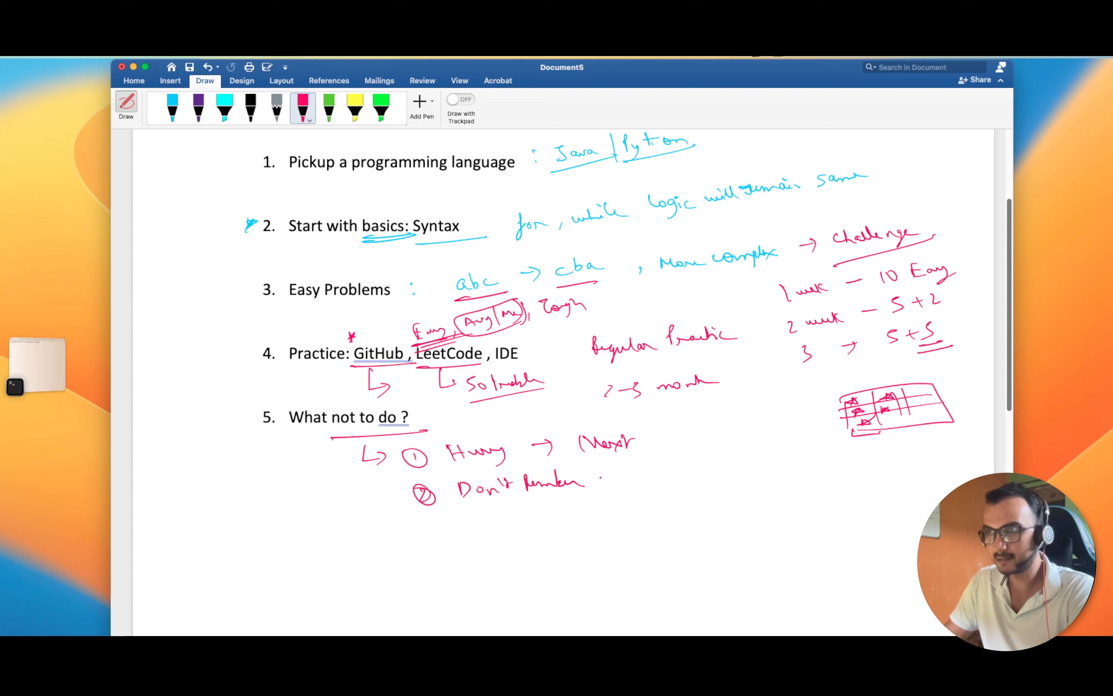
pyautogui.moveTo(582, 475); pyautogui.dragTo(640, 482)
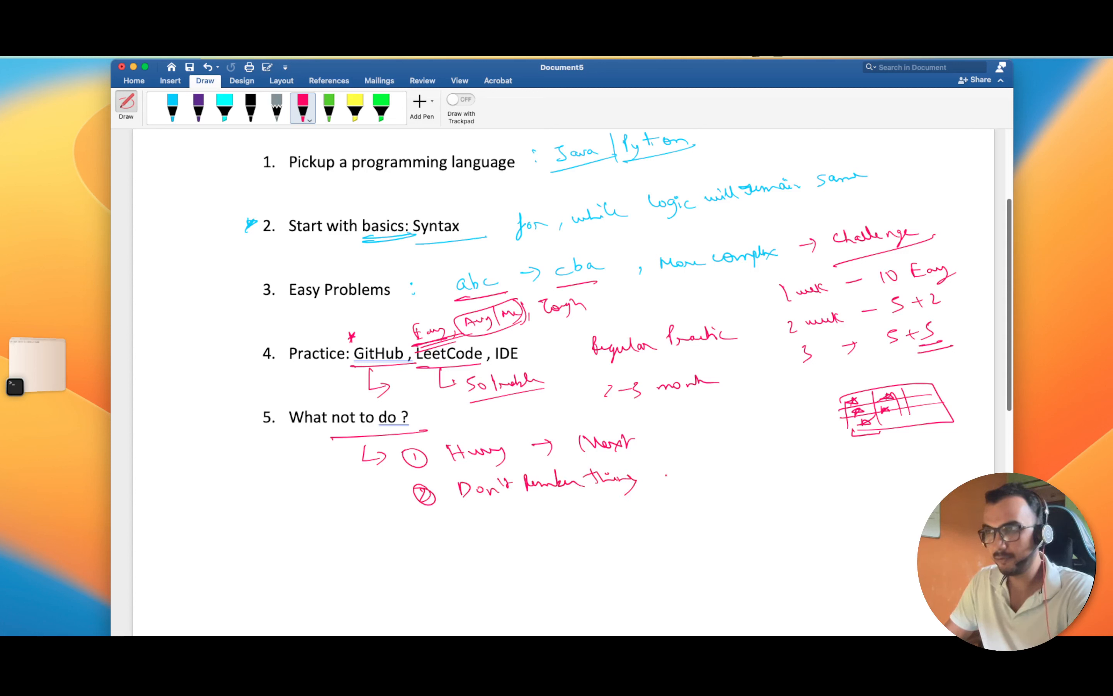
pyautogui.moveTo(650, 468); pyautogui.dragTo(742, 466)
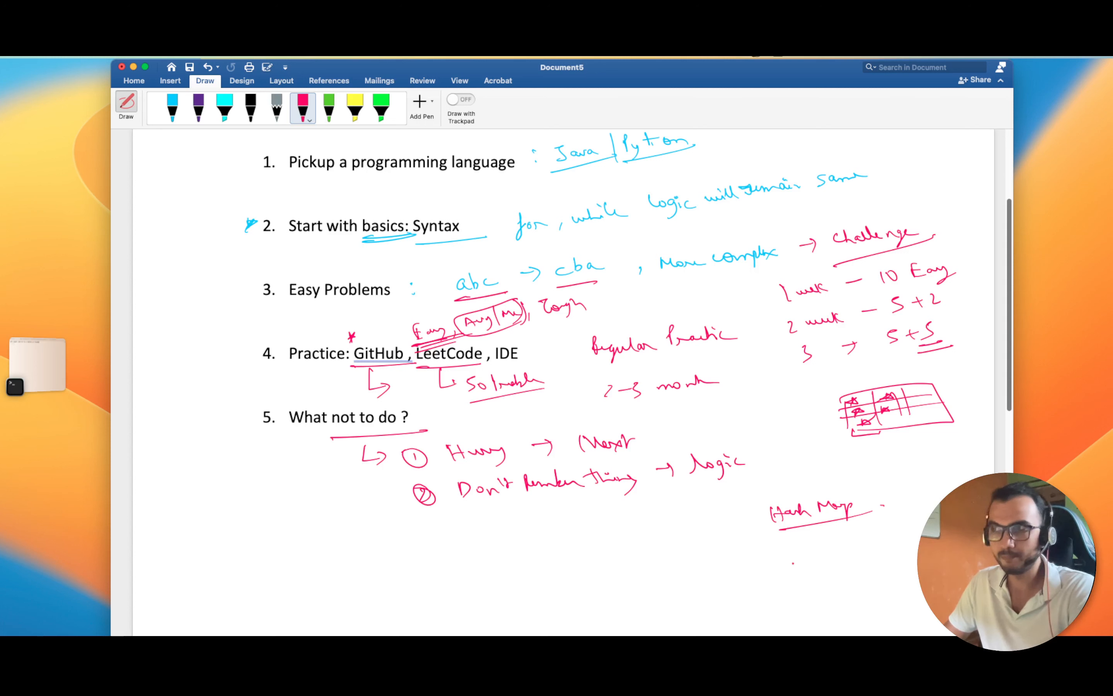
# Step: Handwrite point three '0.5 > 0, 1' in pink under the What not to do list
pyautogui.scroll(-3)
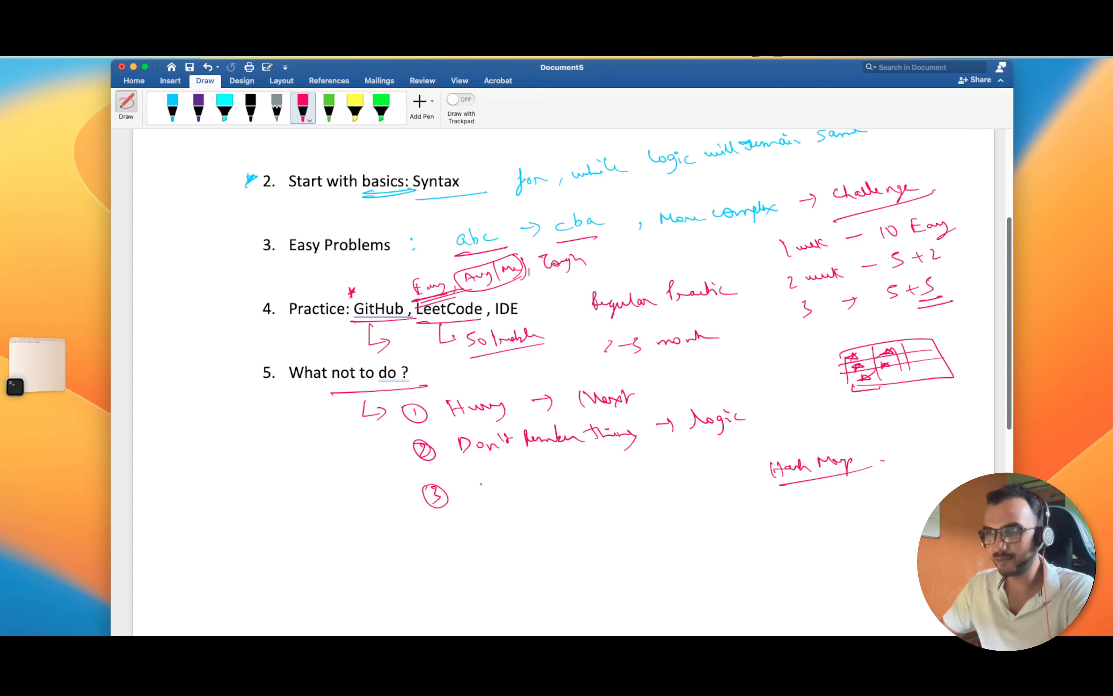
pyautogui.moveTo(474, 488); pyautogui.dragTo(511, 488)
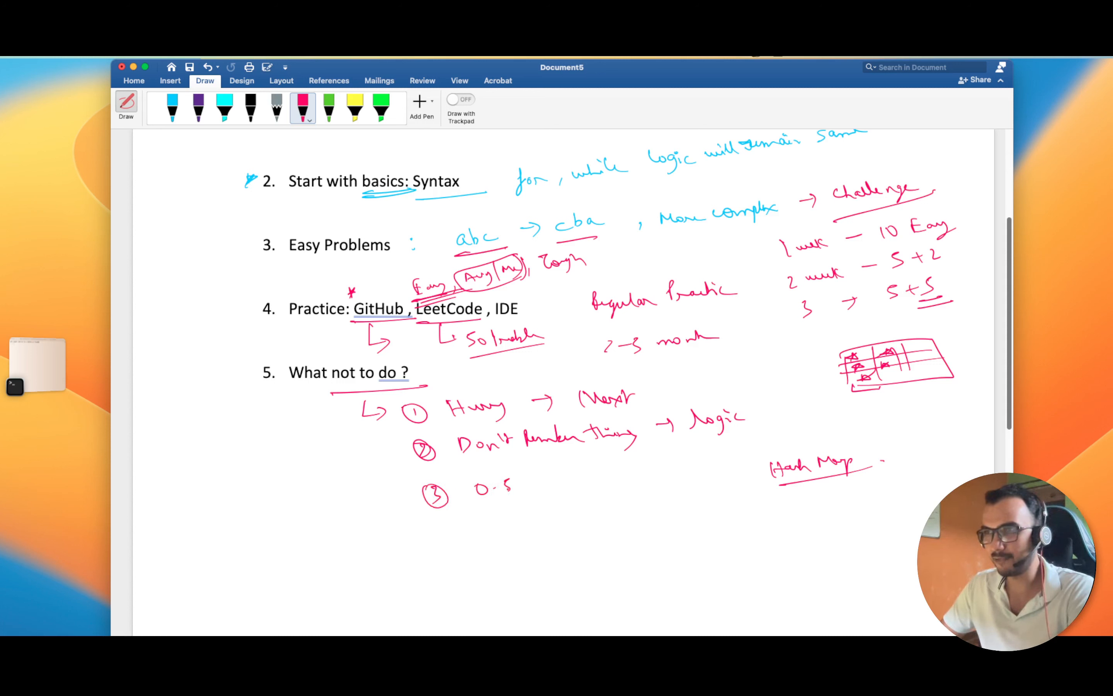
pyautogui.moveTo(512, 490); pyautogui.dragTo(568, 486)
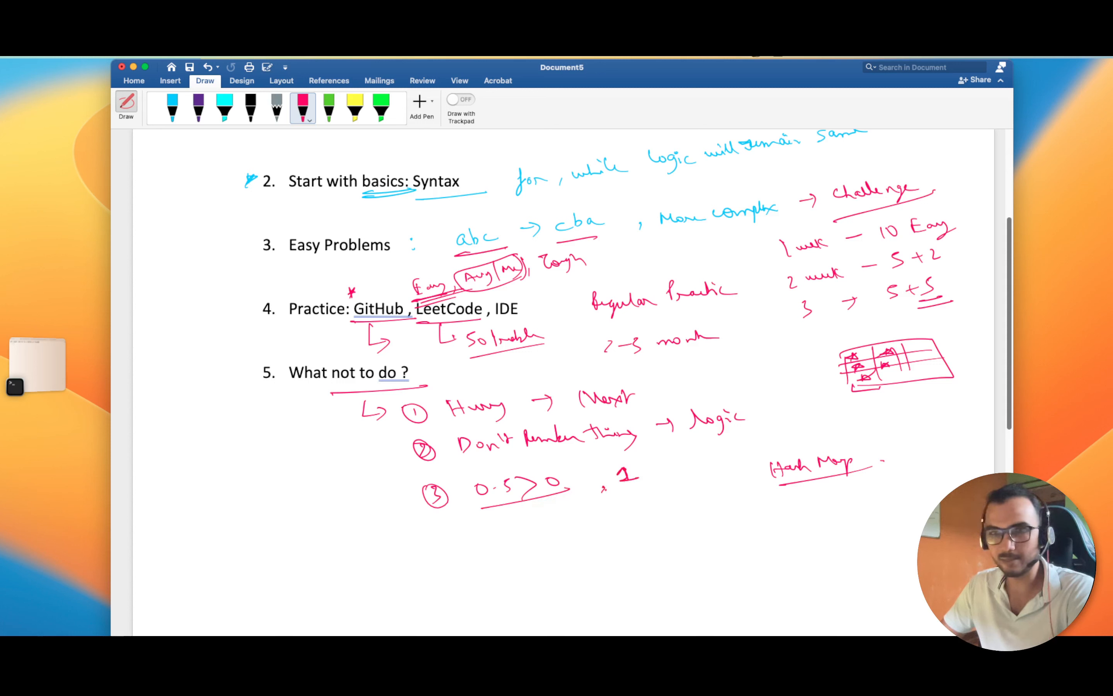
pyautogui.moveTo(479, 504); pyautogui.dragTo(564, 500)
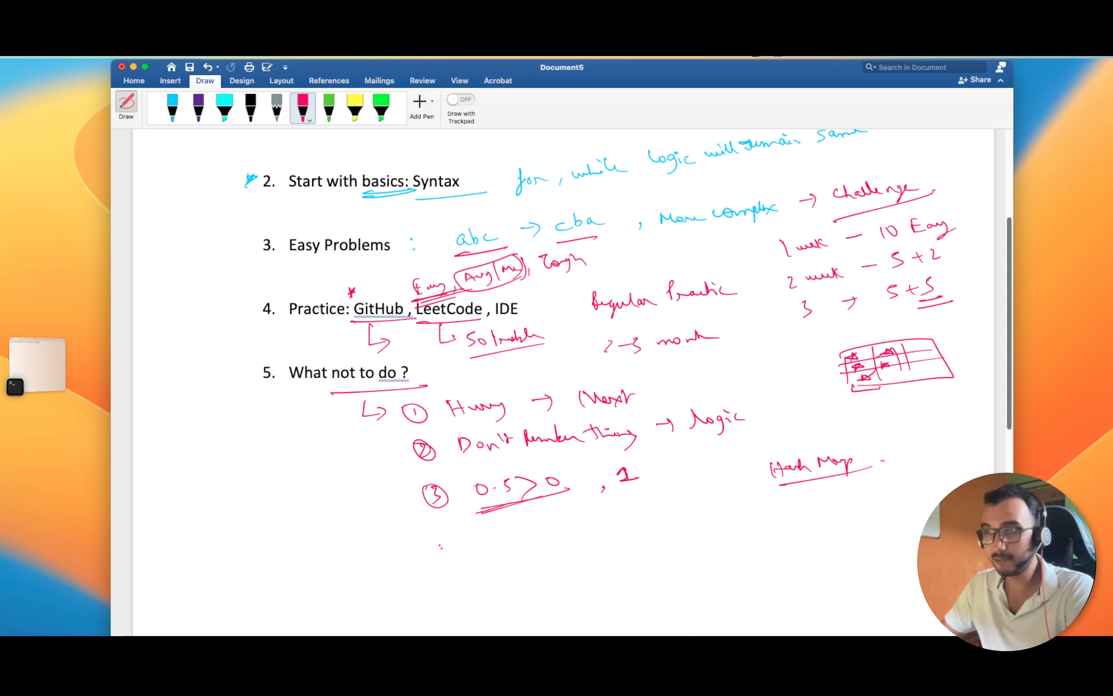
# Step: Handwrite point four 'Don't compare,' in pink below it
pyautogui.moveTo(433, 554); pyautogui.dragTo(504, 547)
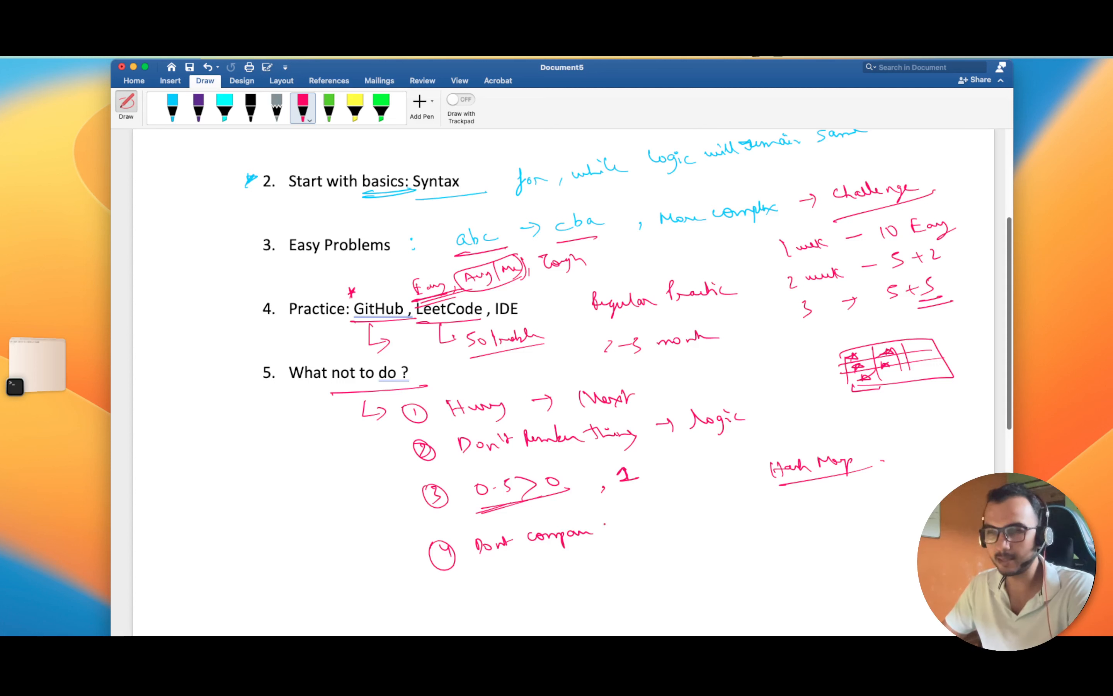
pyautogui.click(618, 536)
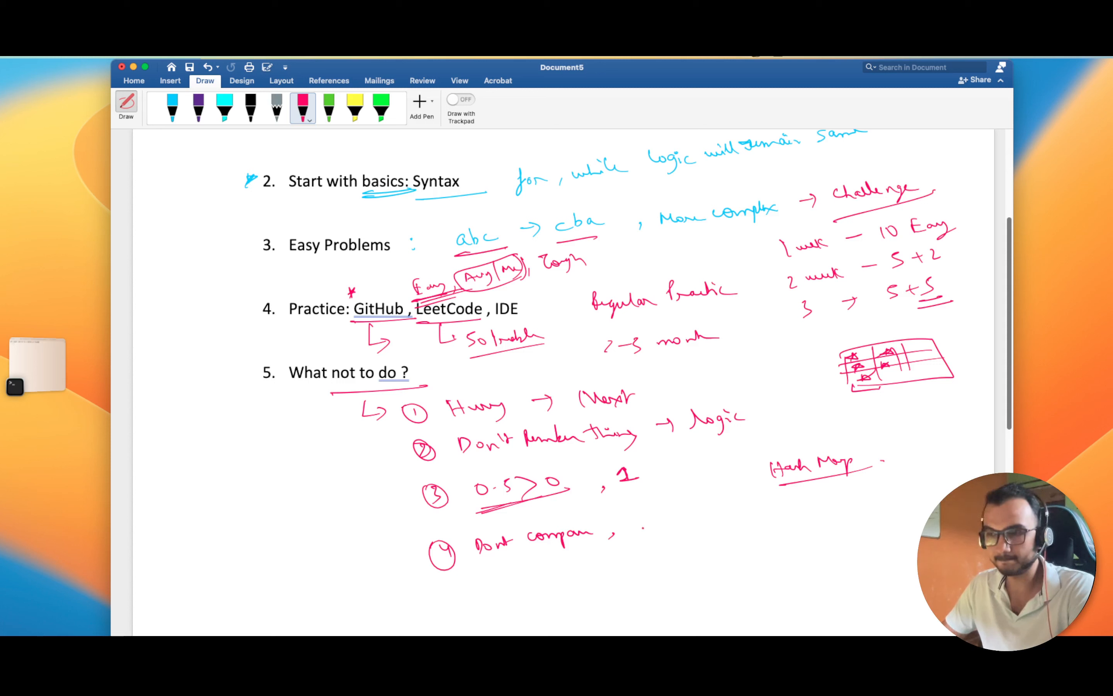